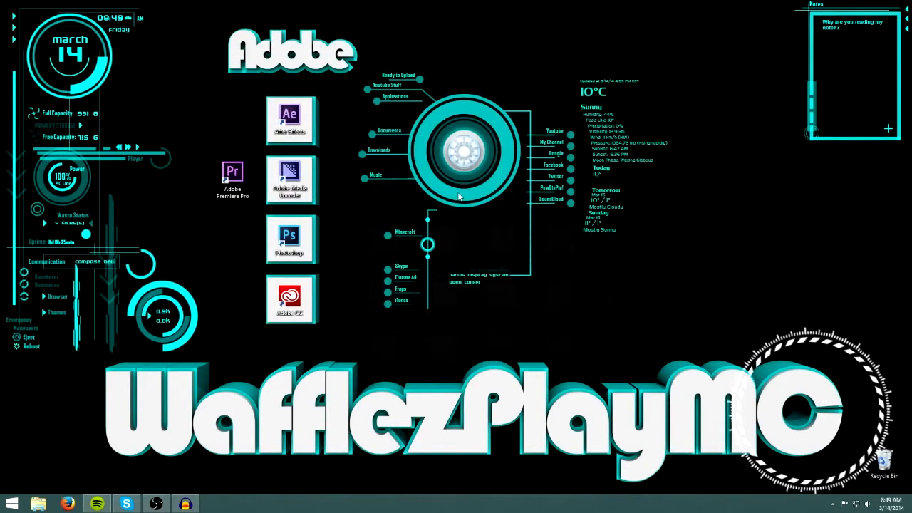
mouse_move(242, 148)
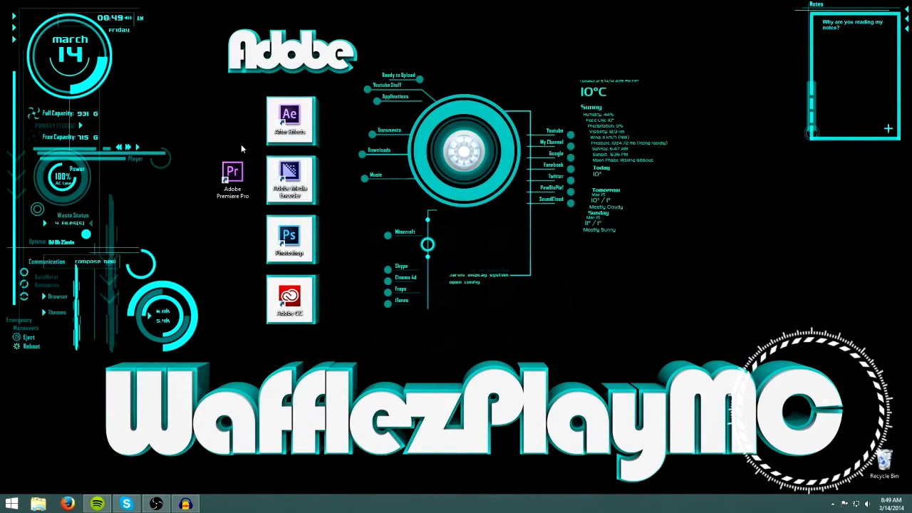
Step: Open File Explorer at the Documents folder
drag(243, 93, 321, 327)
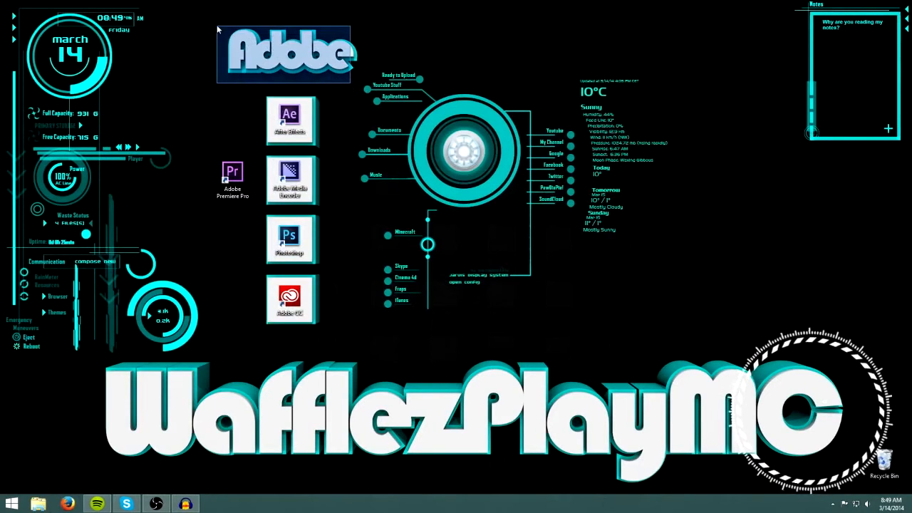
click(288, 50)
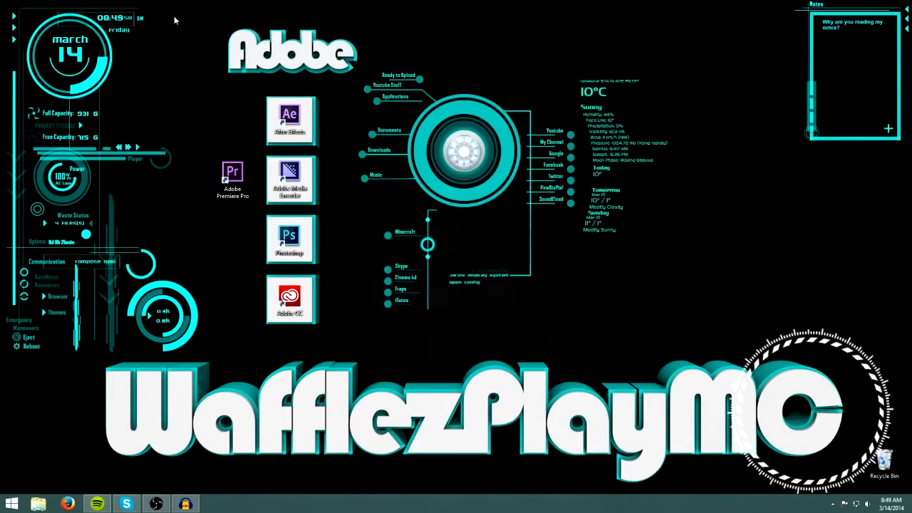
click(232, 175)
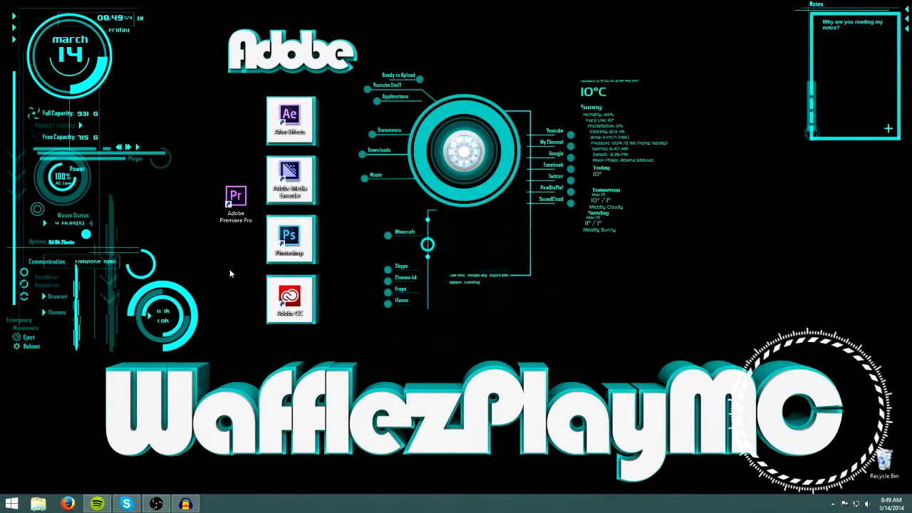
click(38, 504)
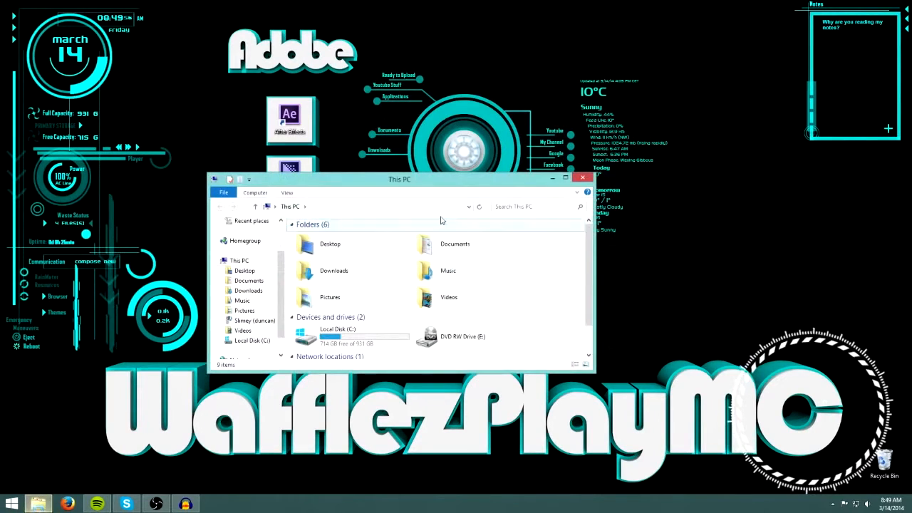
click(531, 207)
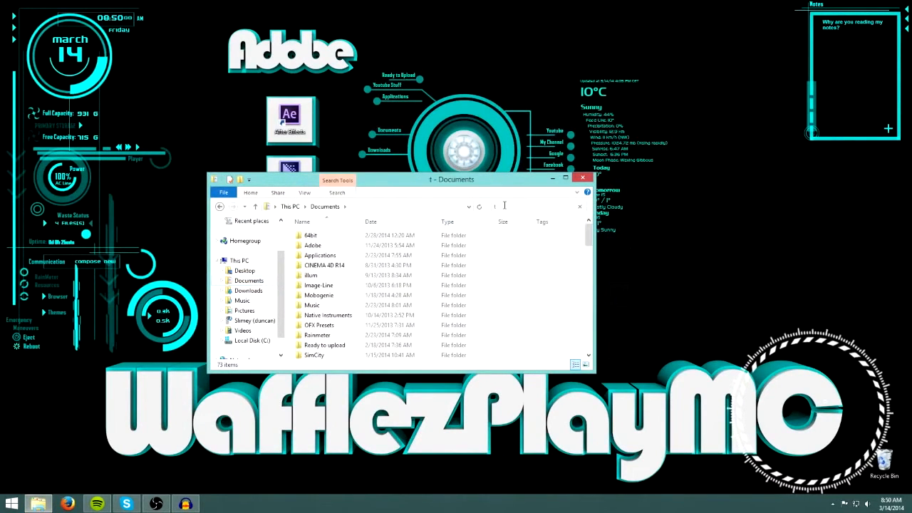
Step: Search Documents for 'tutorial' and open Tutorial.c4d in Cinema 4D
text(tutorial)
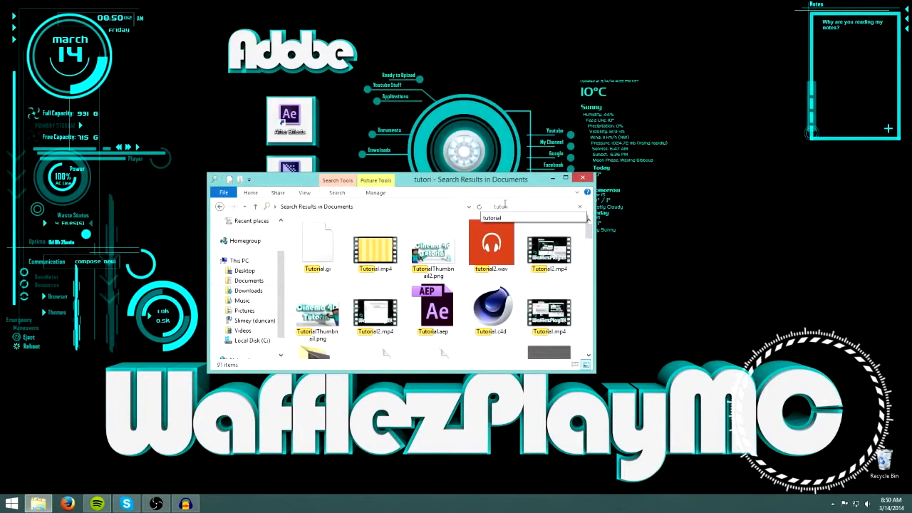
click(492, 310)
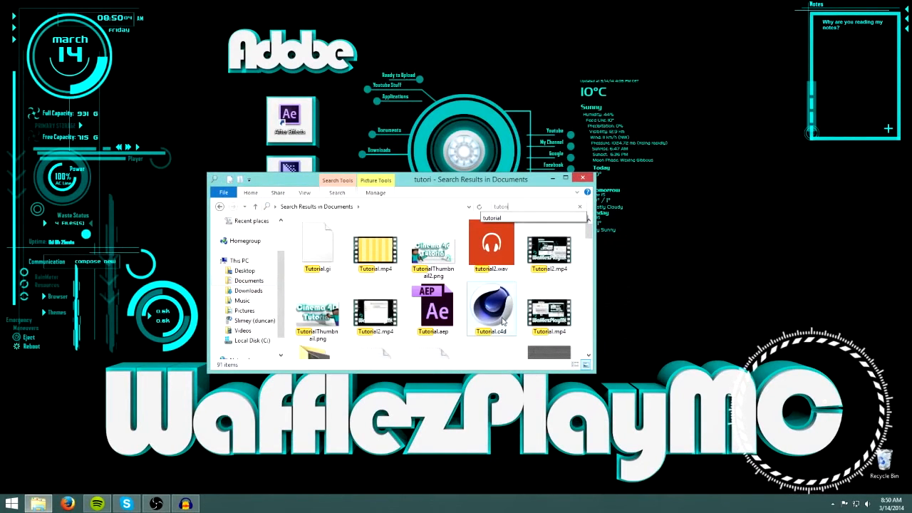
click(492, 308)
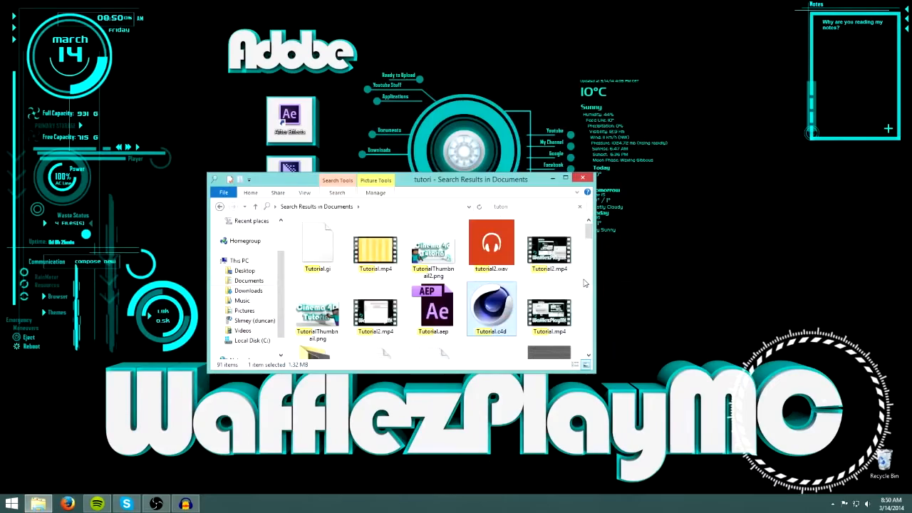
double_click(491, 308)
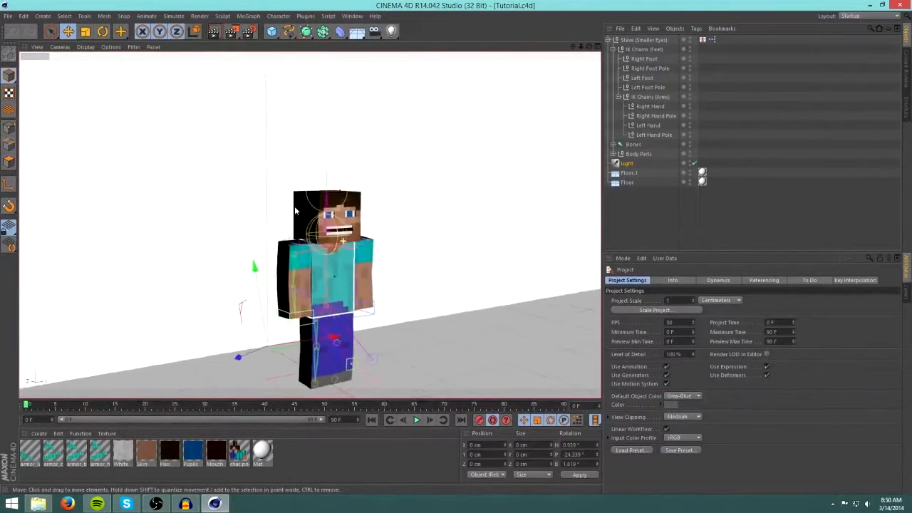
Step: Play Steve's jumping animation on the timeline, then stop playback
click(416, 420)
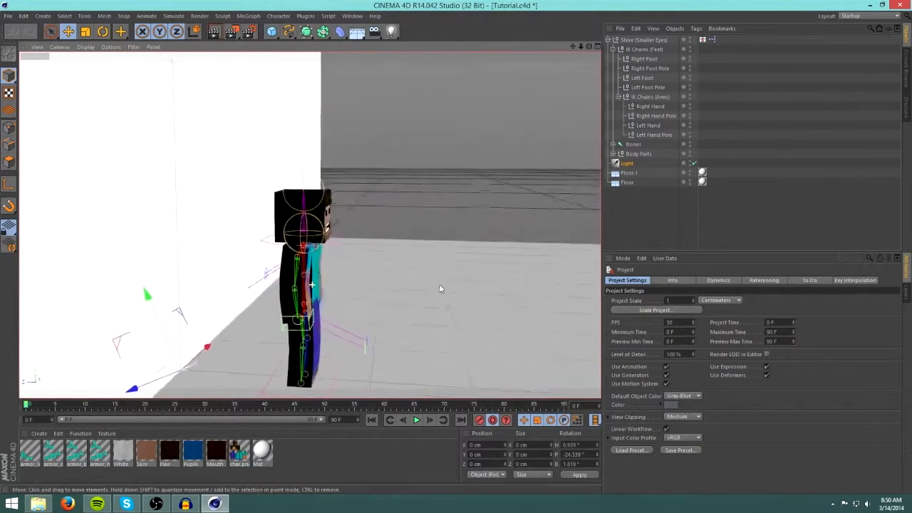
click(417, 420)
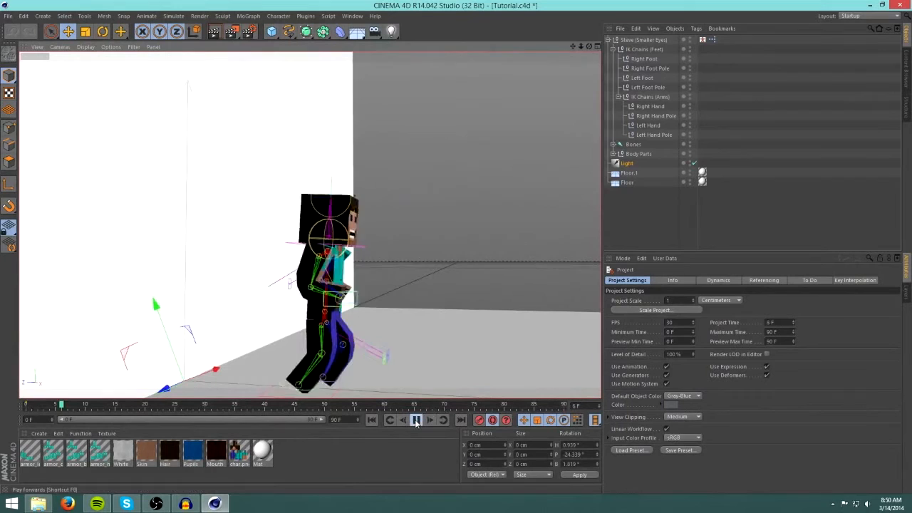
click(428, 420)
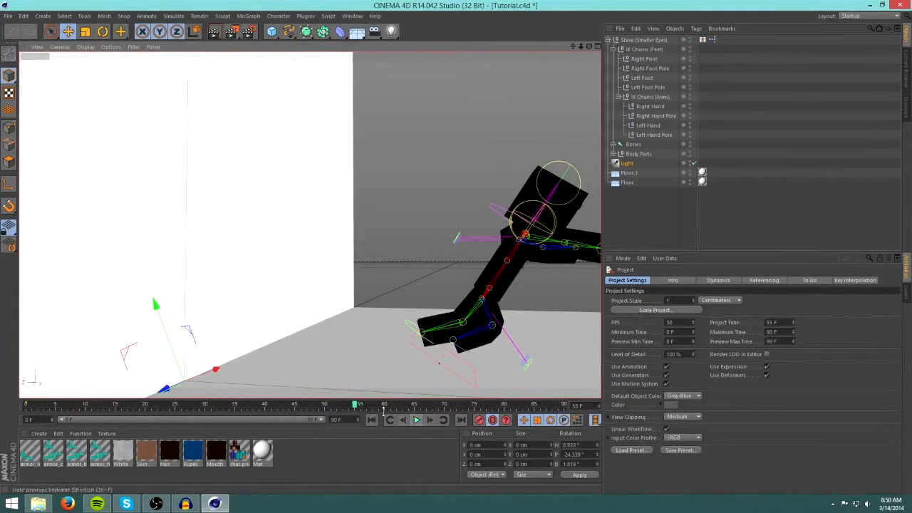
click(417, 420)
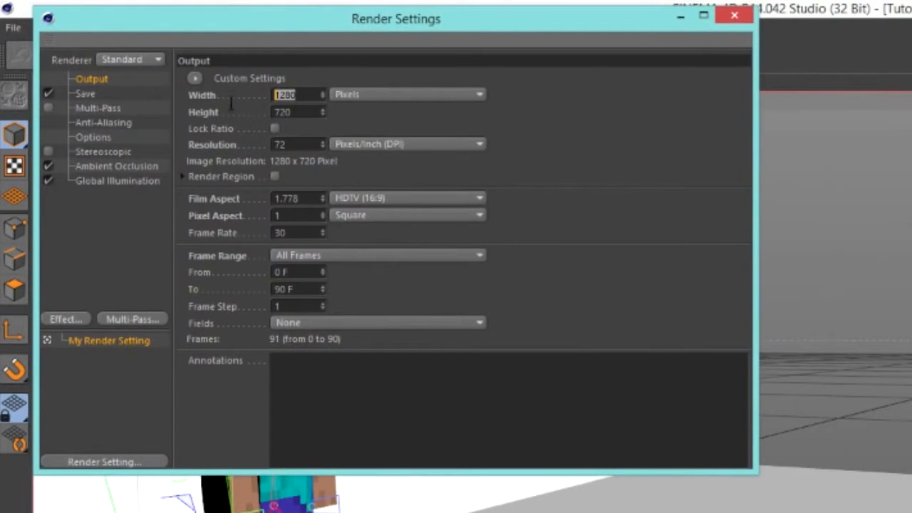
Step: Try a 1920×1080 output size, then revert it to 1280×720
text(192)
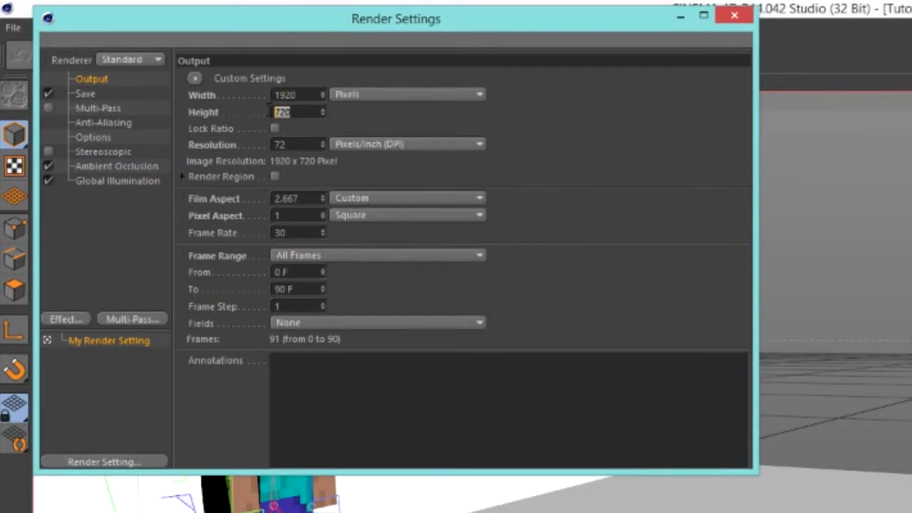
key(Backspace)
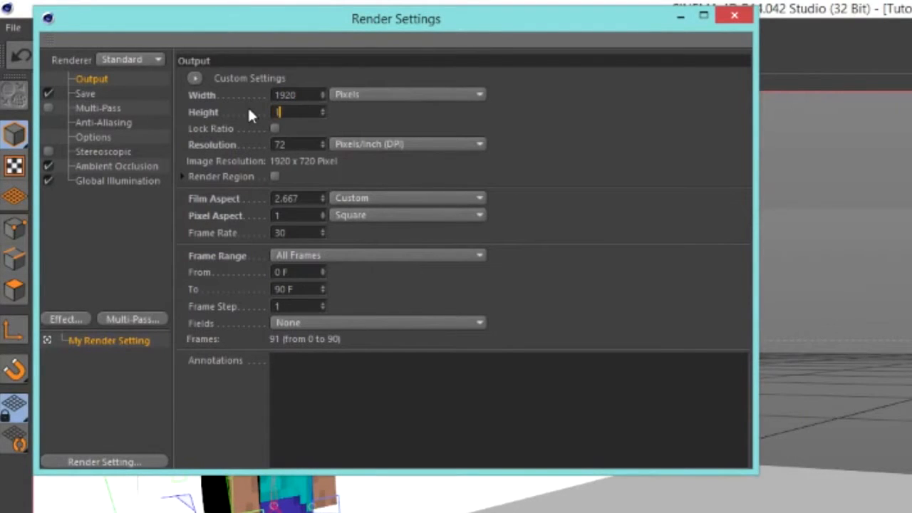
text(108-0)
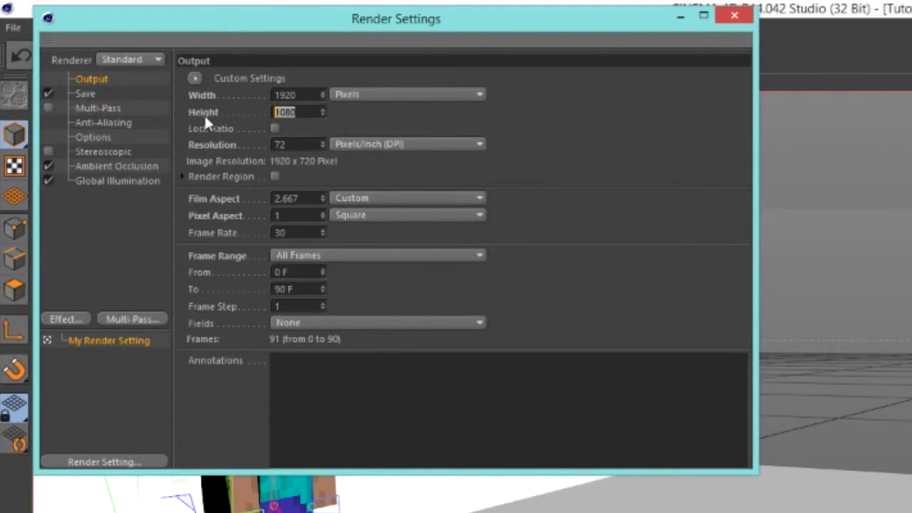
text(1)
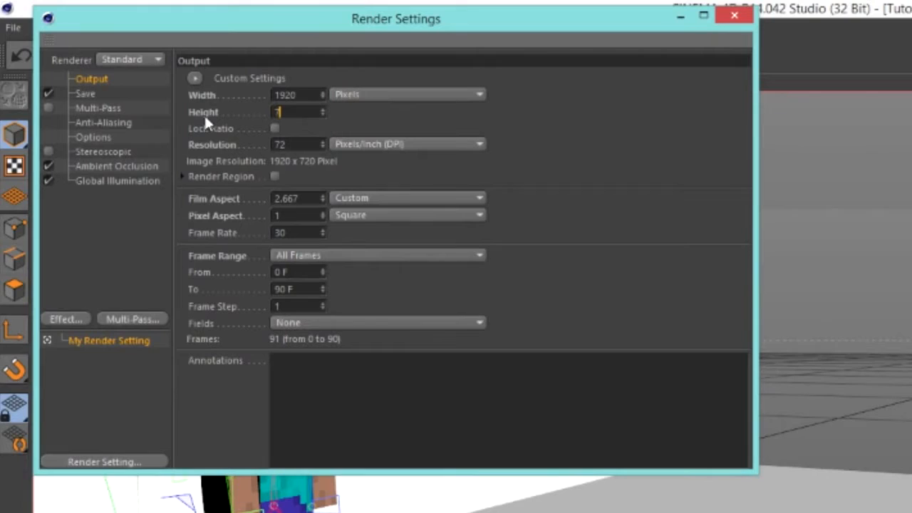
click(298, 95)
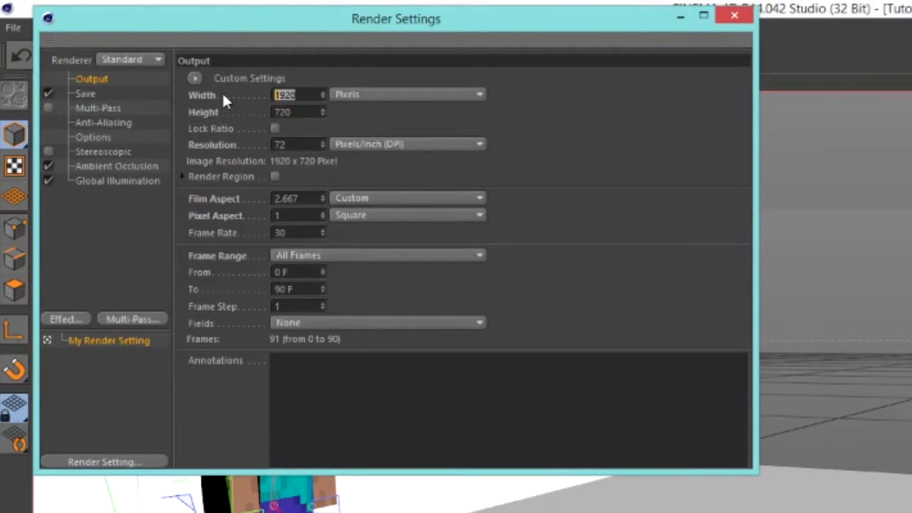
text(1280)
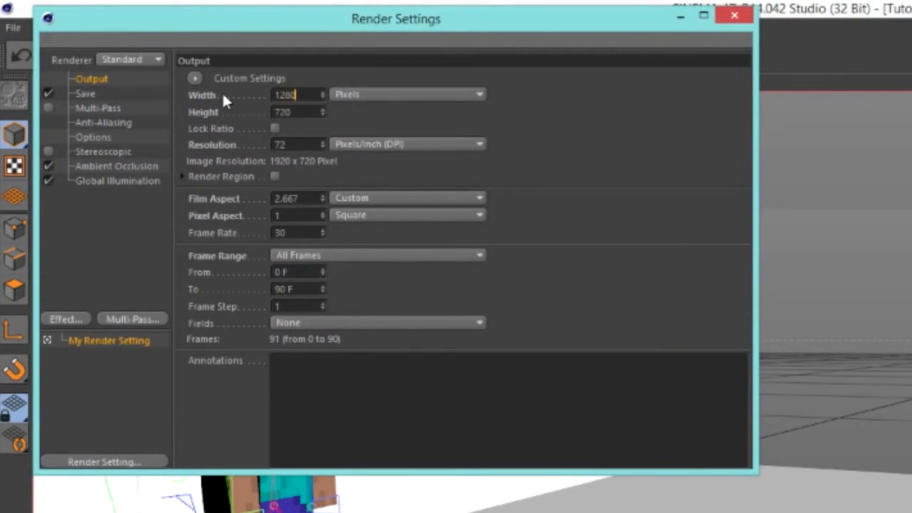
Step: Show the Save page with AVI Movie format and the youtube Animation output path
click(84, 94)
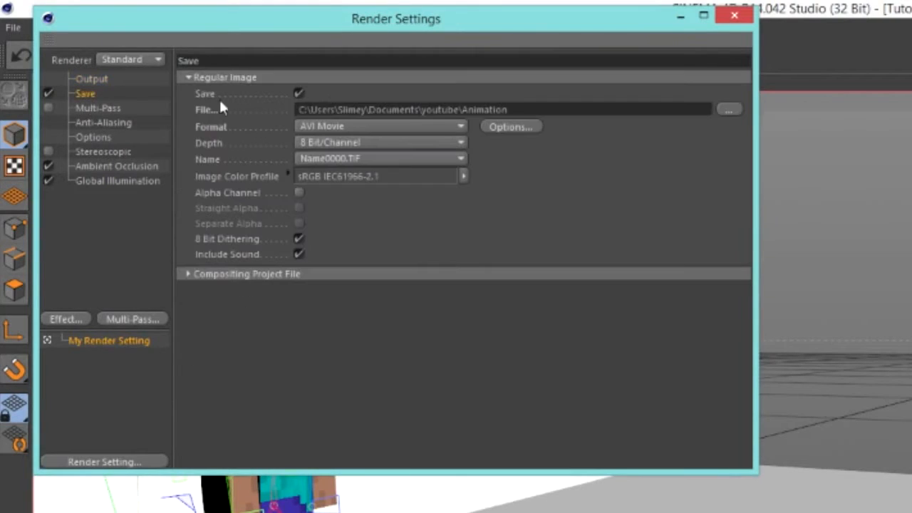
mouse_move(129, 102)
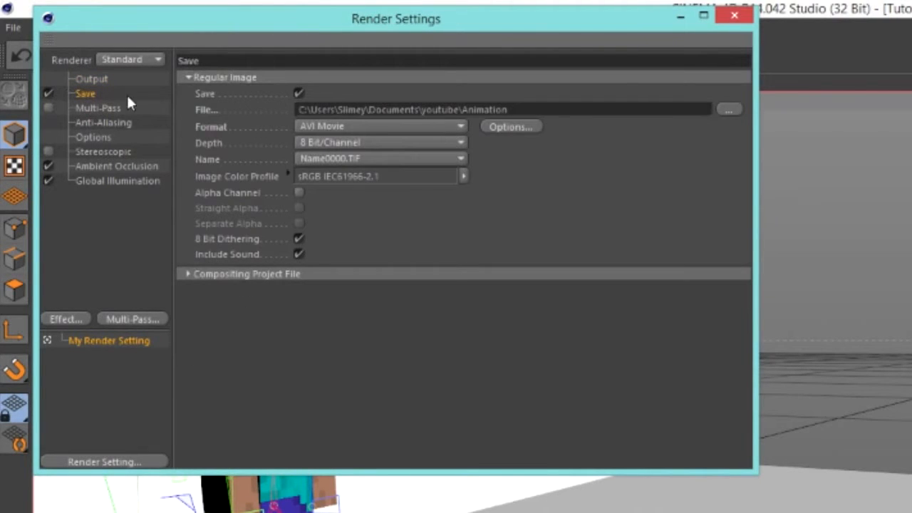
mouse_move(82, 84)
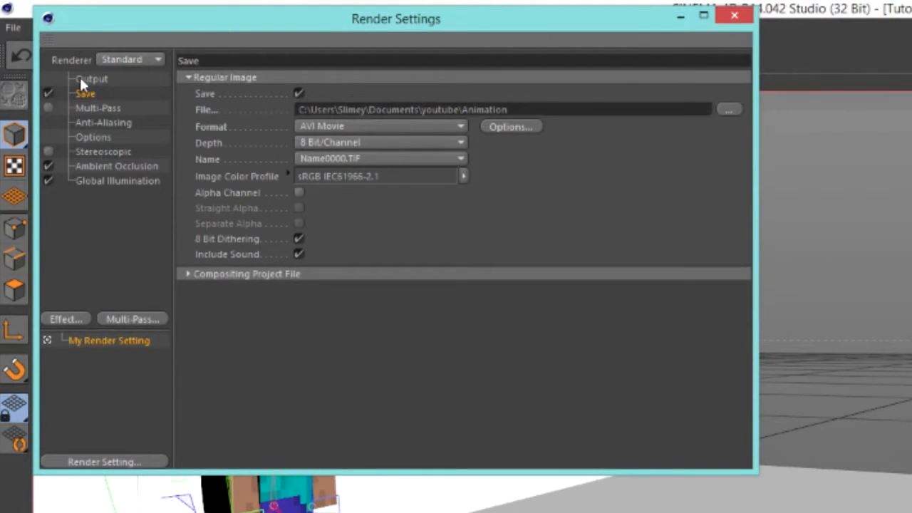
click(85, 93)
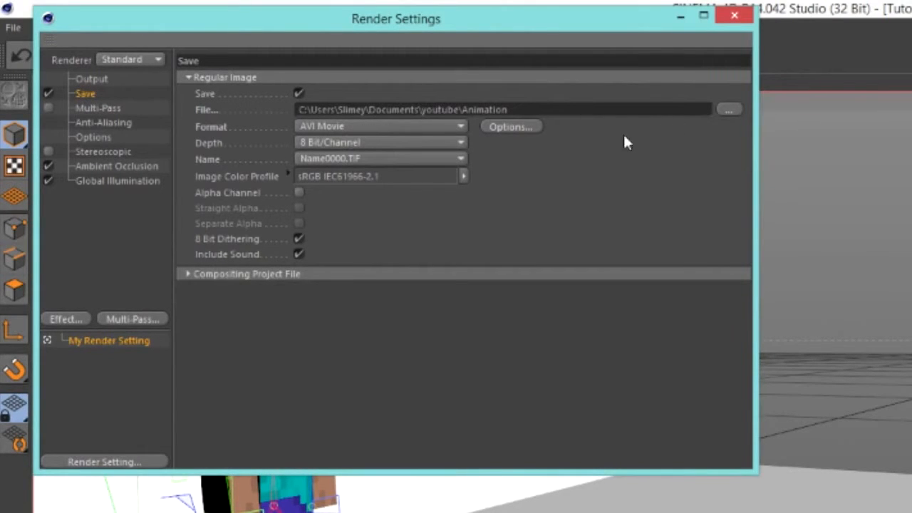
mouse_move(385, 126)
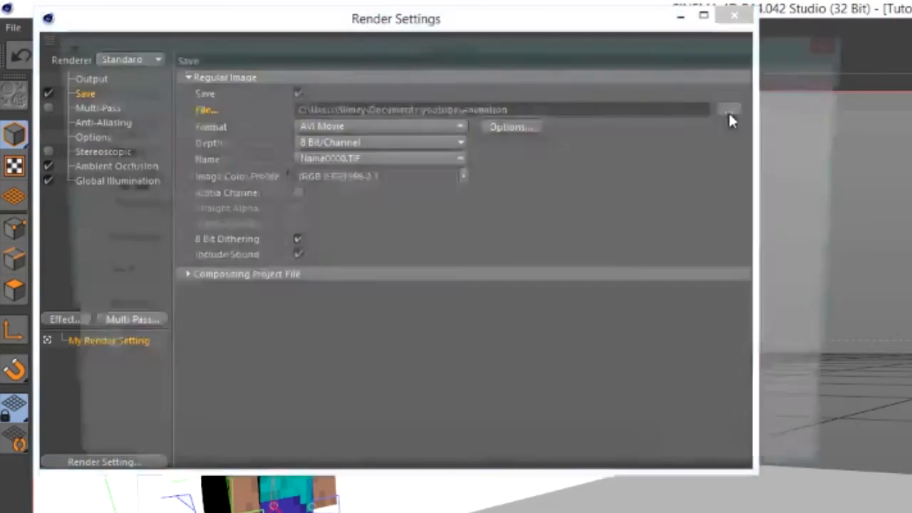
Step: Set the render output file to 'animation' in the Documents youtube folder
click(729, 110)
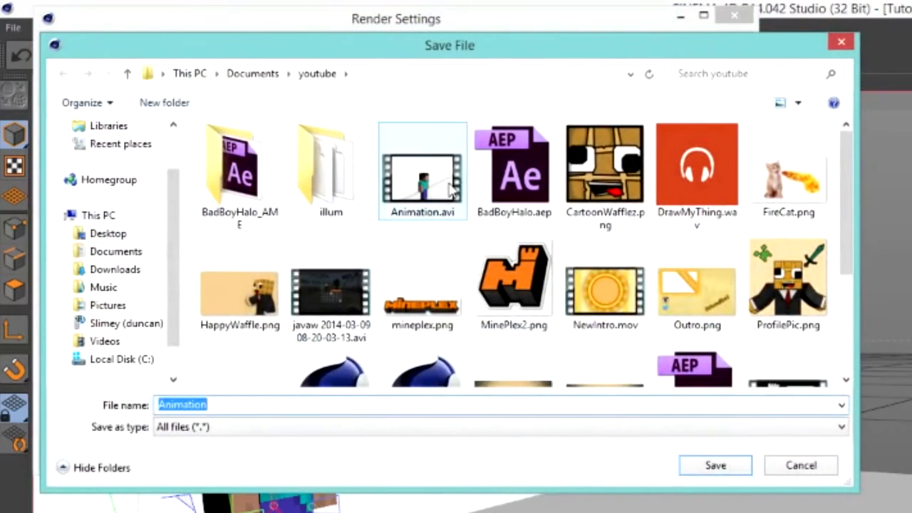
scroll(down, 3)
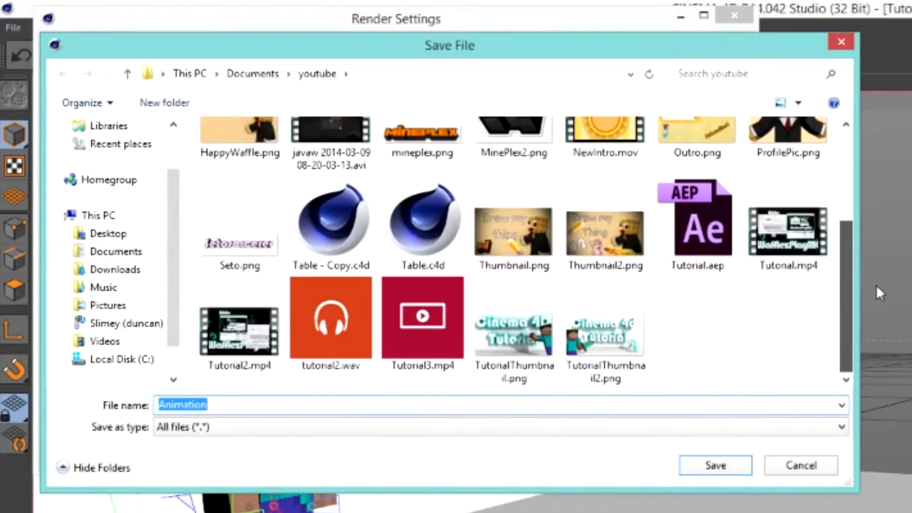
scroll(down, 3)
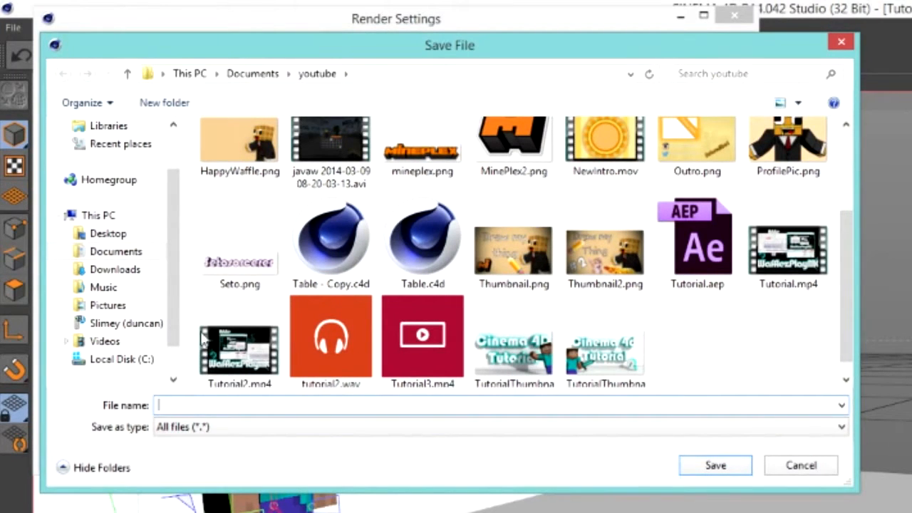
scroll(down, 3)
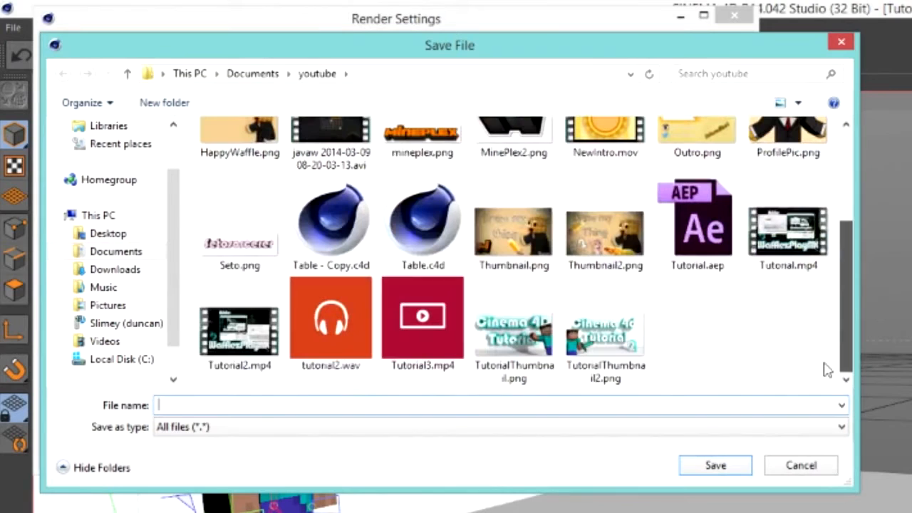
text(animation)
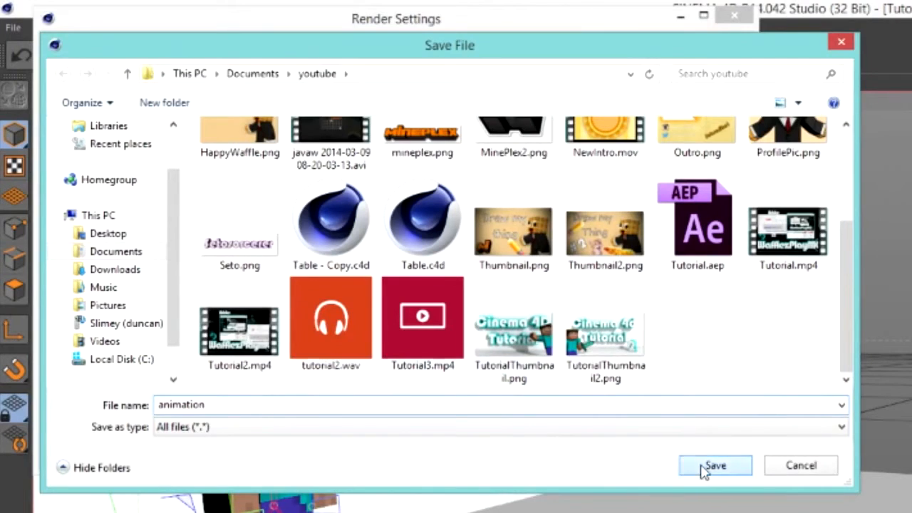
click(715, 465)
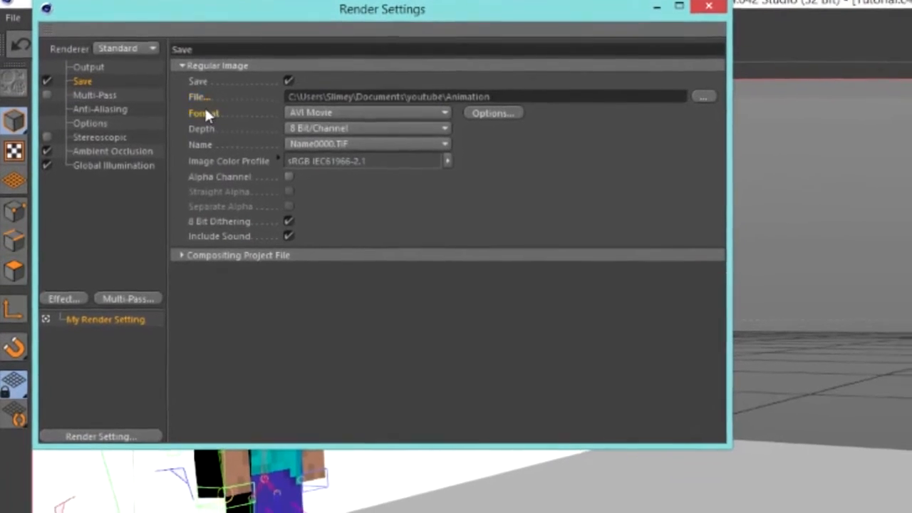
Step: Review the AVI compressor options, then switch the output format to QuickTime Movie
click(367, 112)
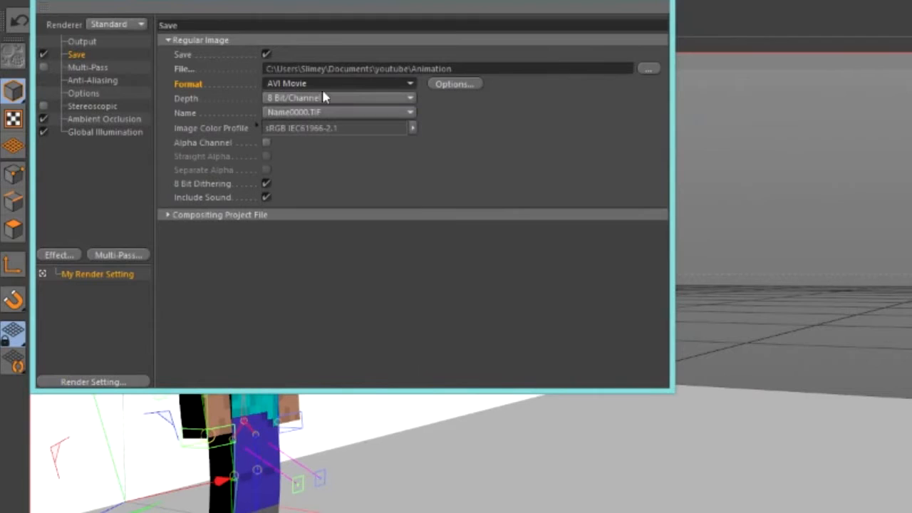
mouse_move(325, 85)
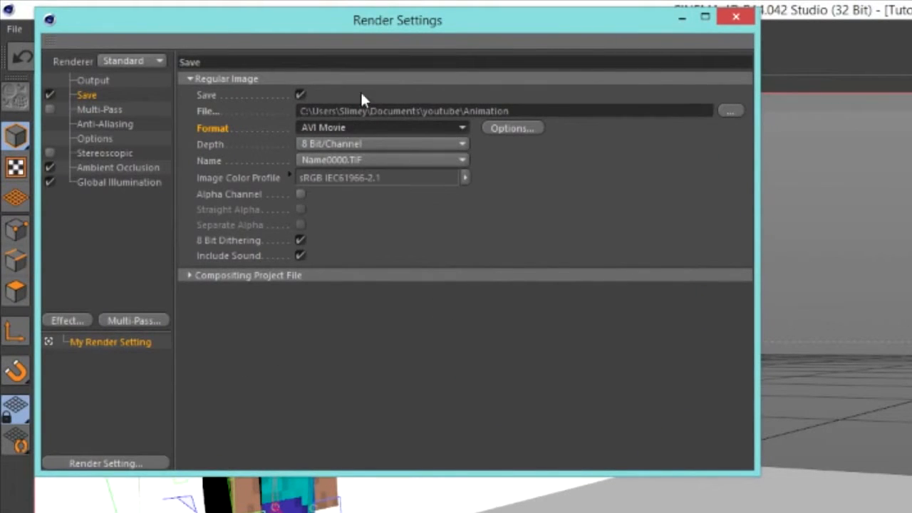
mouse_move(499, 134)
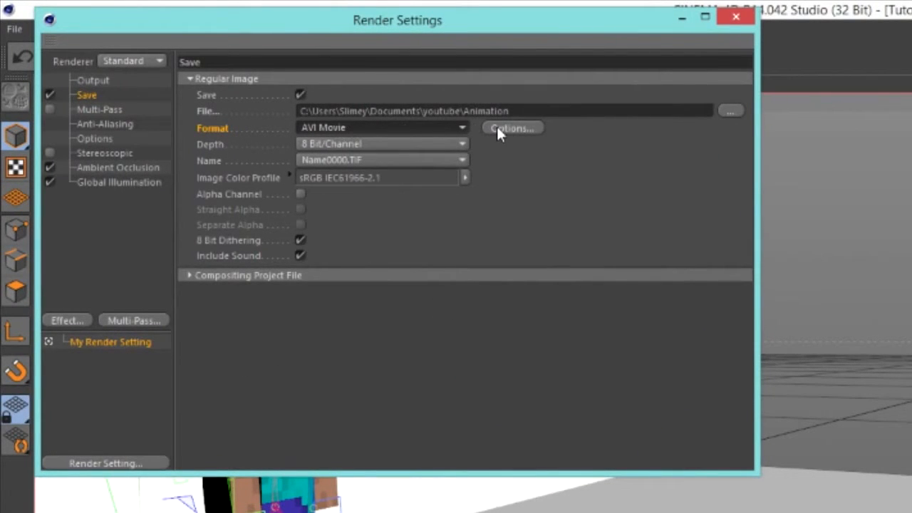
click(512, 128)
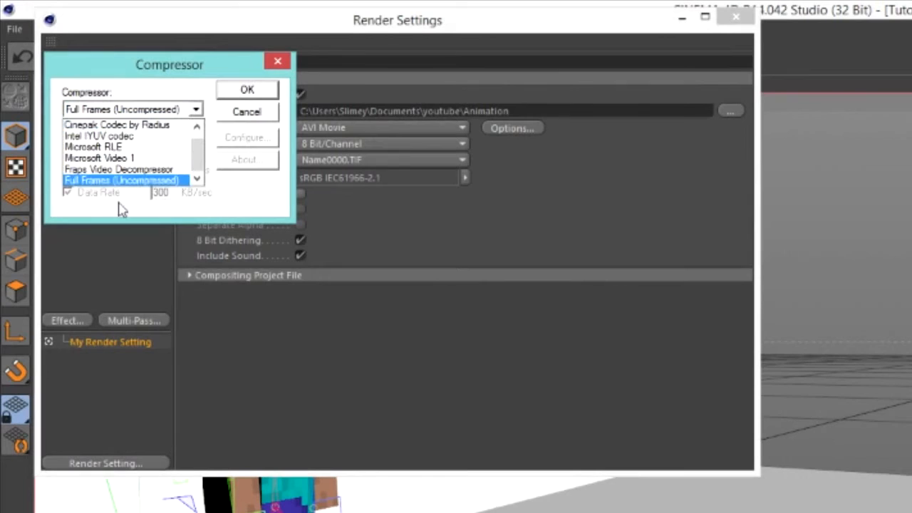
click(121, 181)
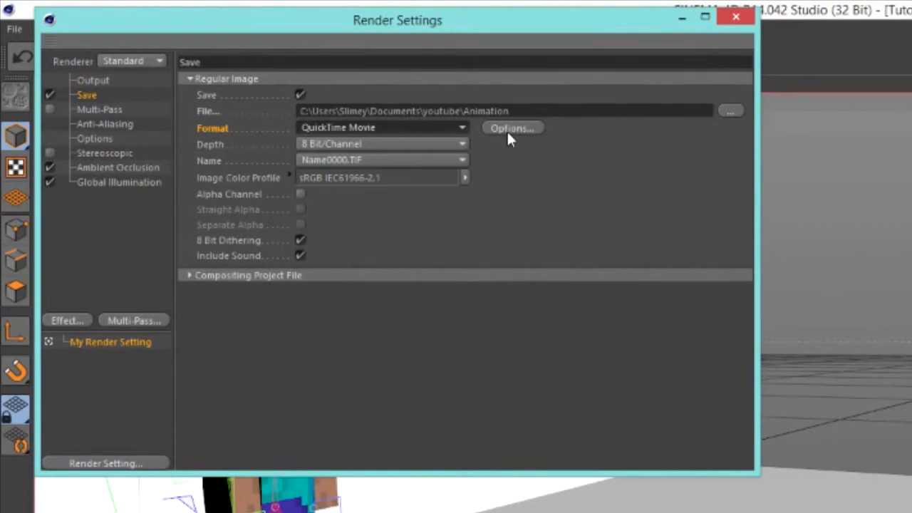
Step: Review the QuickTime compression types and set the format back to AVI Movie
click(511, 128)
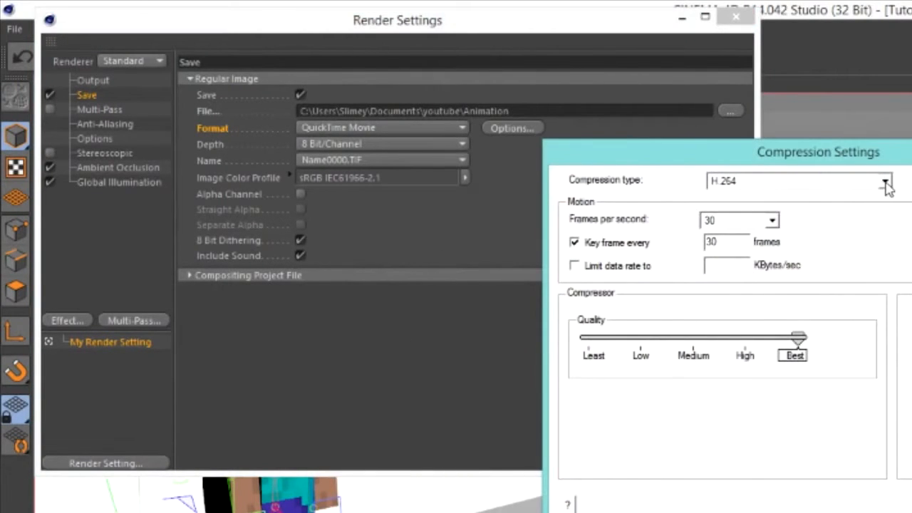
click(885, 180)
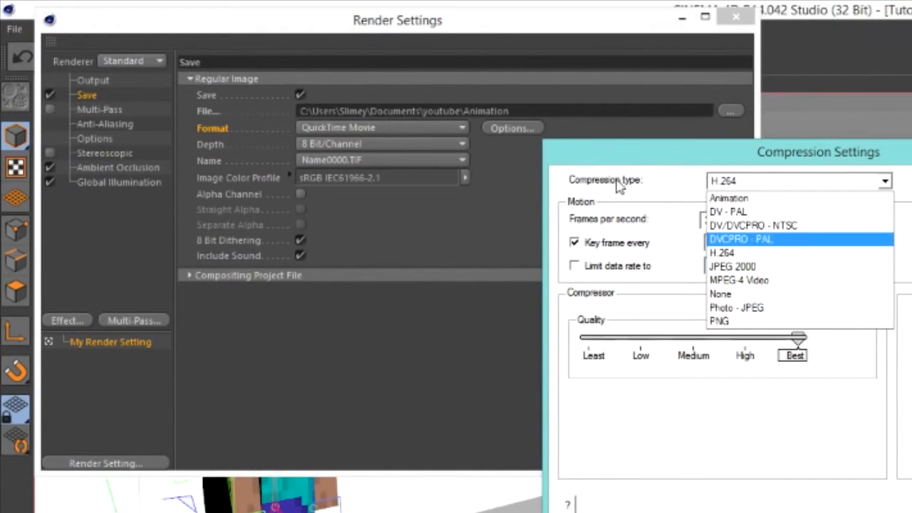
click(722, 254)
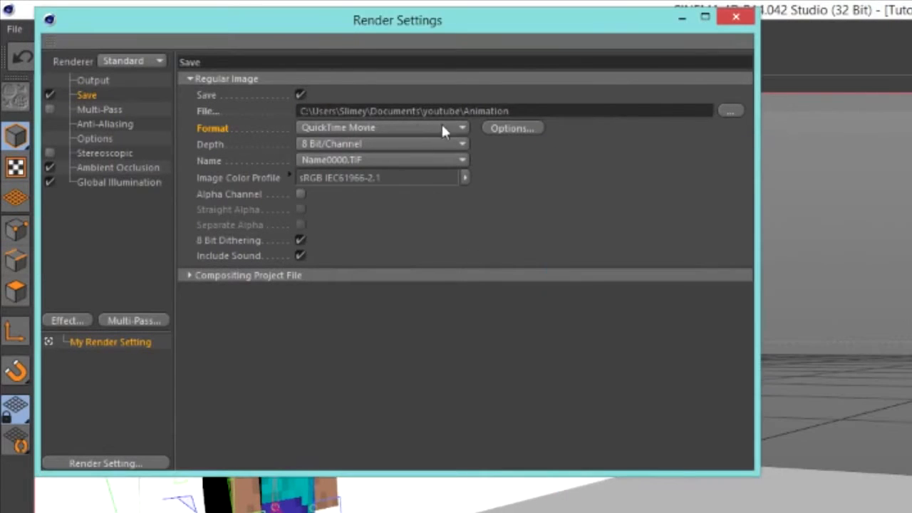
click(383, 127)
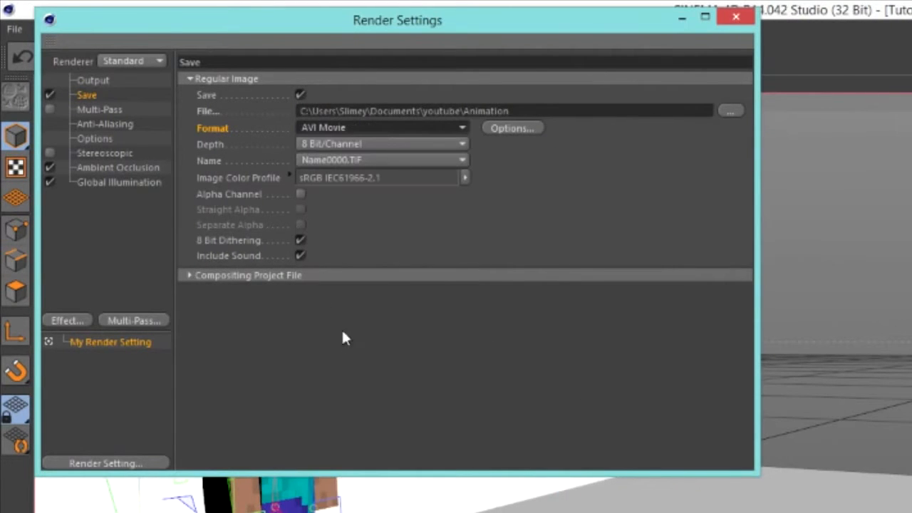
mouse_move(265, 143)
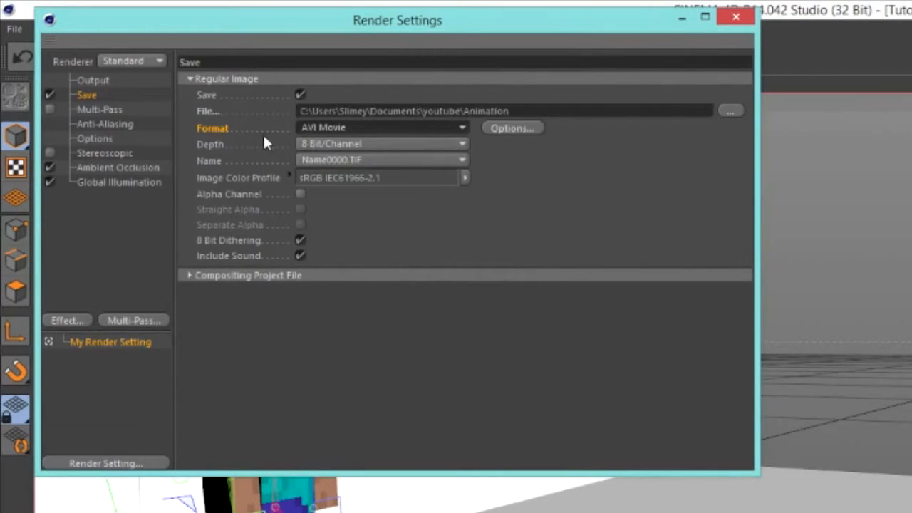
mouse_move(209, 95)
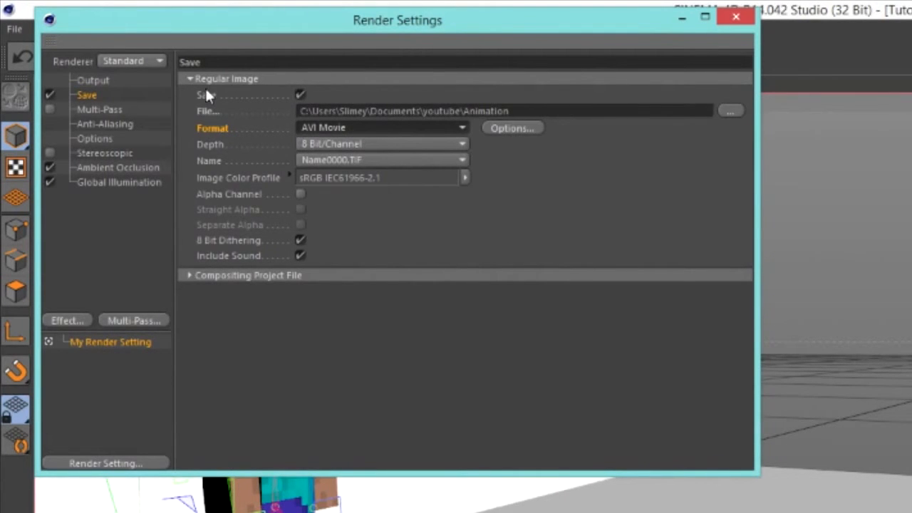
click(105, 124)
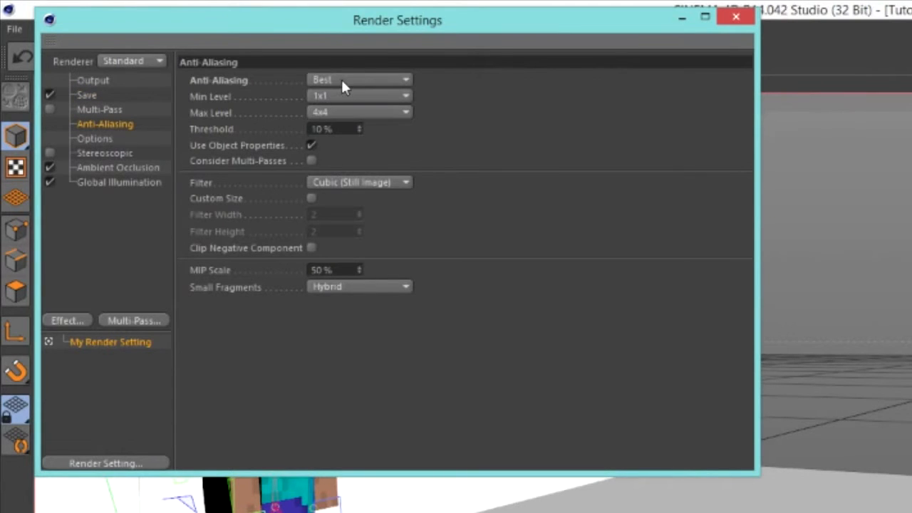
Step: Switch anti-aliasing to Geometry, then back to Best
click(360, 79)
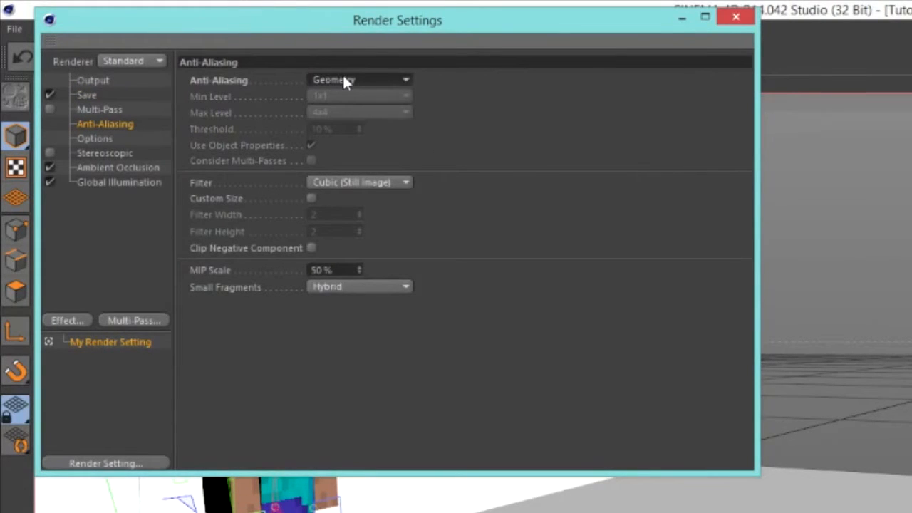
click(360, 79)
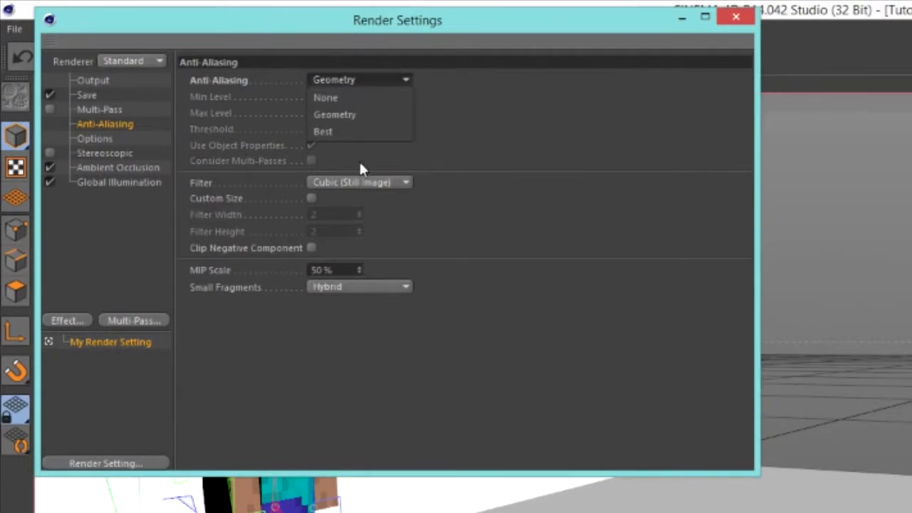
click(323, 131)
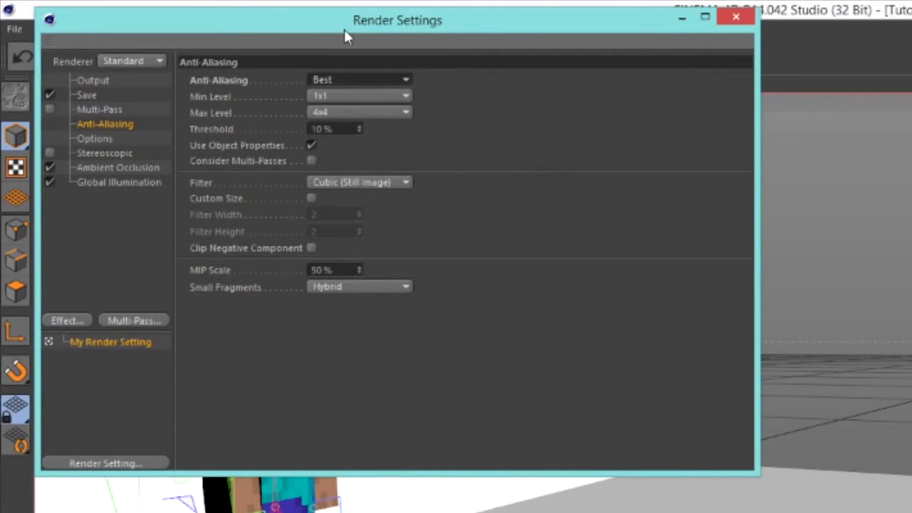
drag(397, 20, 833, 124)
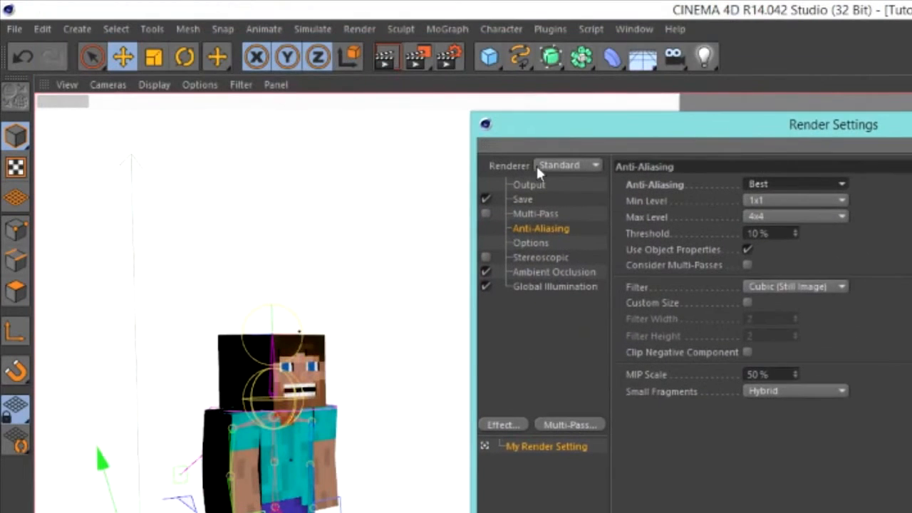
mouse_move(567, 142)
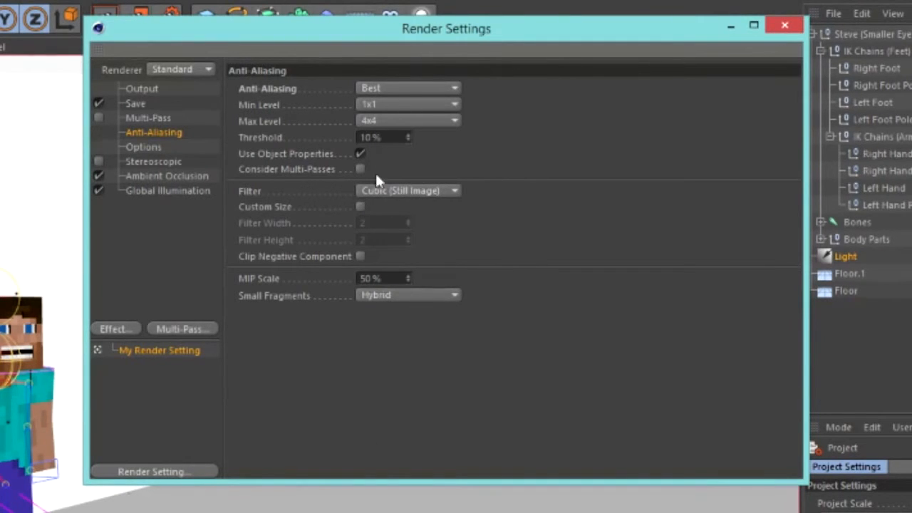
Step: Enable Ambient Occlusion, restoring samples to minimum 8 and maximum 50, and enable Global Illumination
click(144, 147)
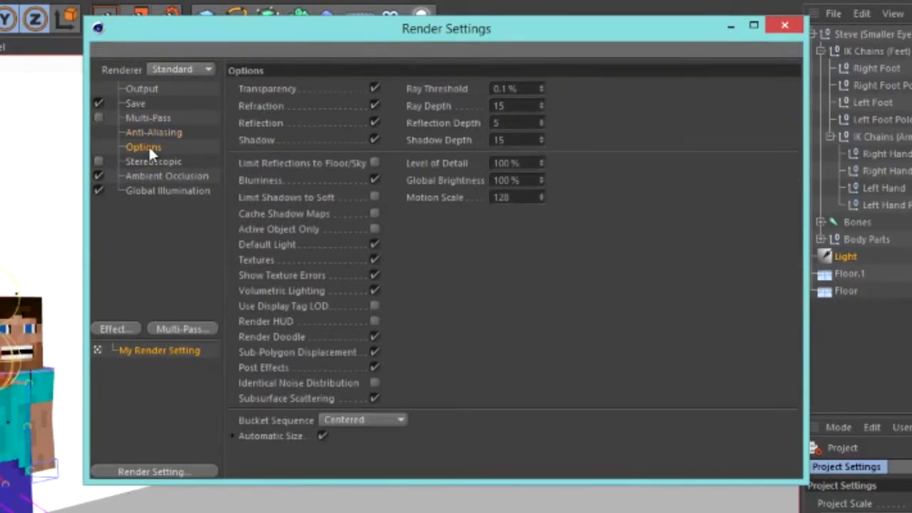
click(166, 175)
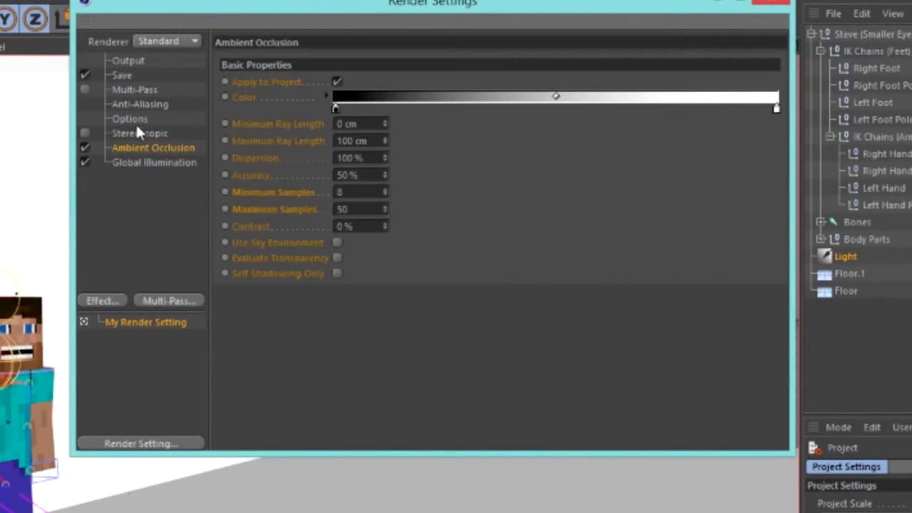
mouse_move(82, 164)
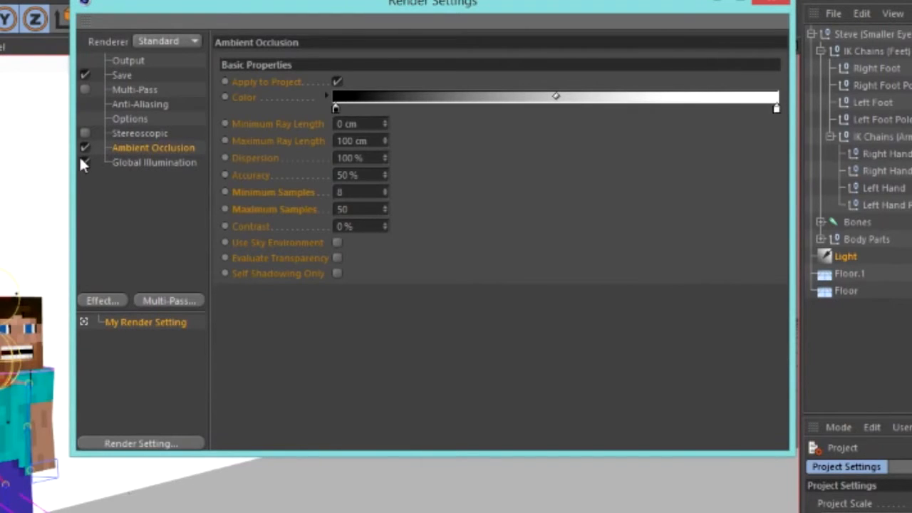
click(84, 162)
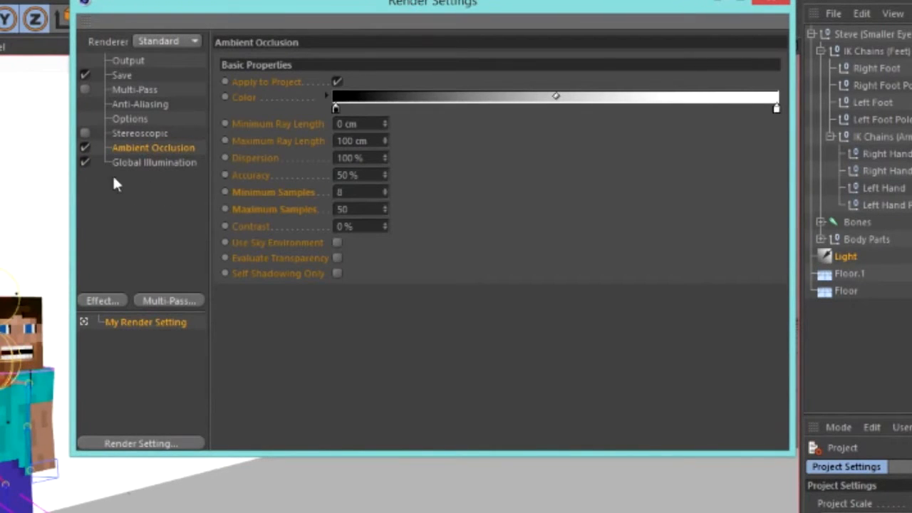
mouse_move(144, 191)
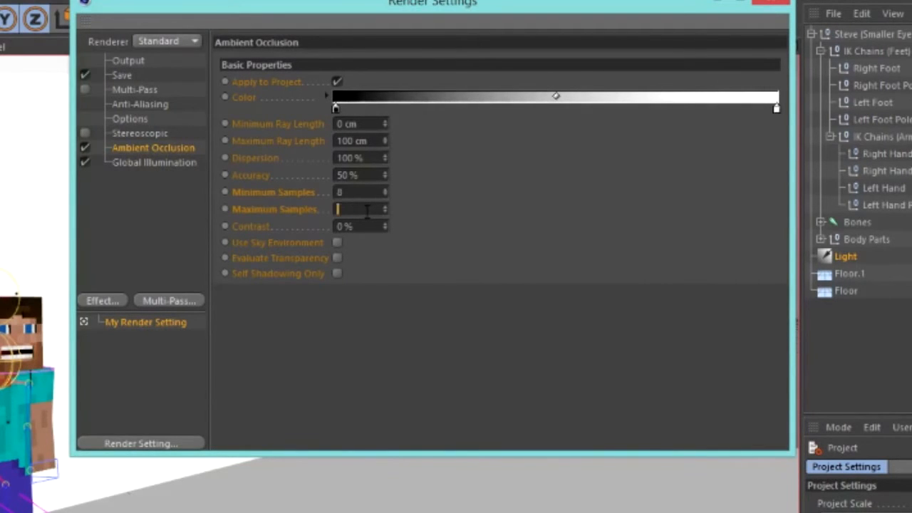
text(64)
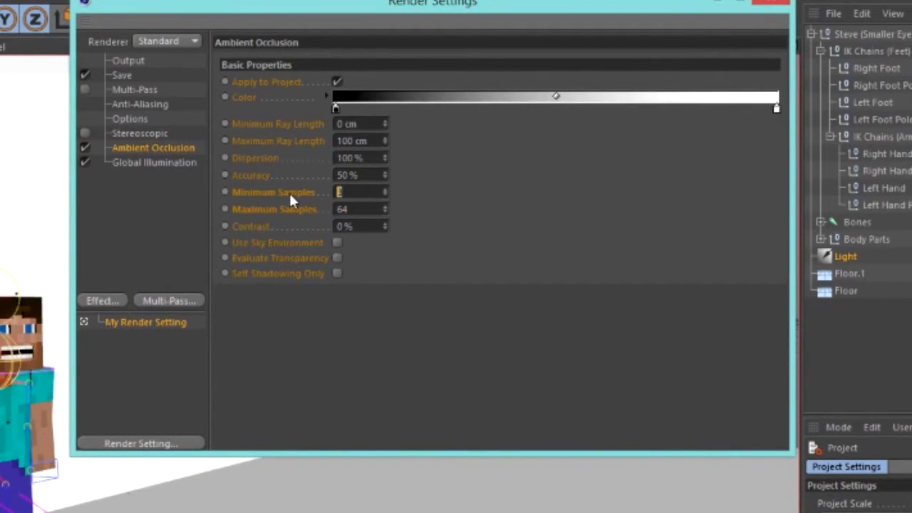
text(10)
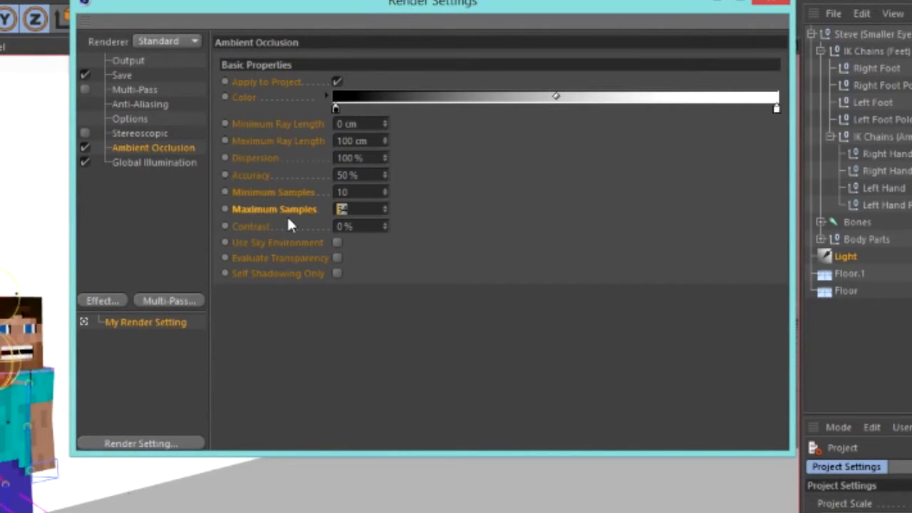
text(50)
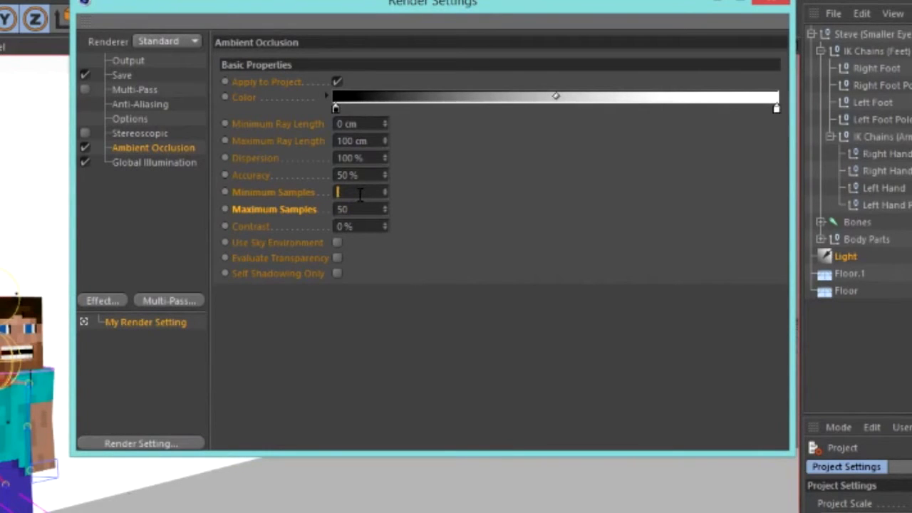
text(8)
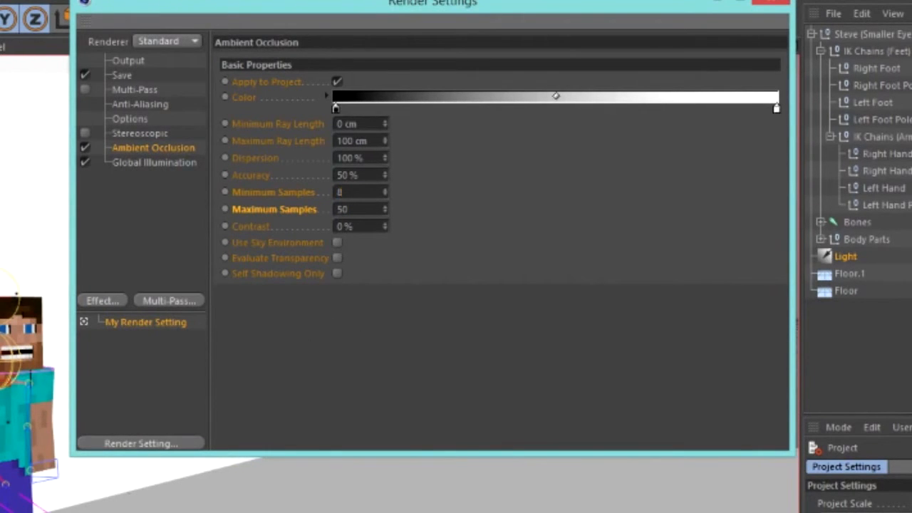
click(154, 161)
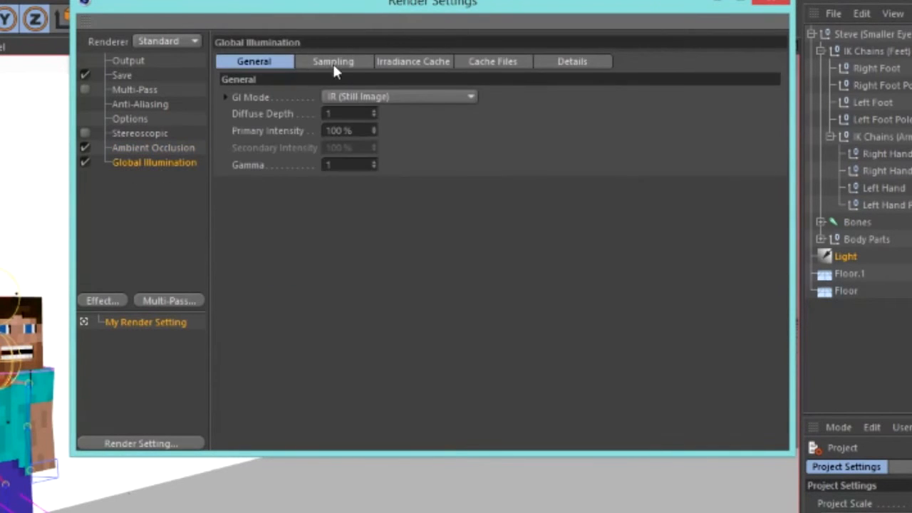
Step: Set the Global Illumination irradiance cache record density to High (Details)
click(333, 61)
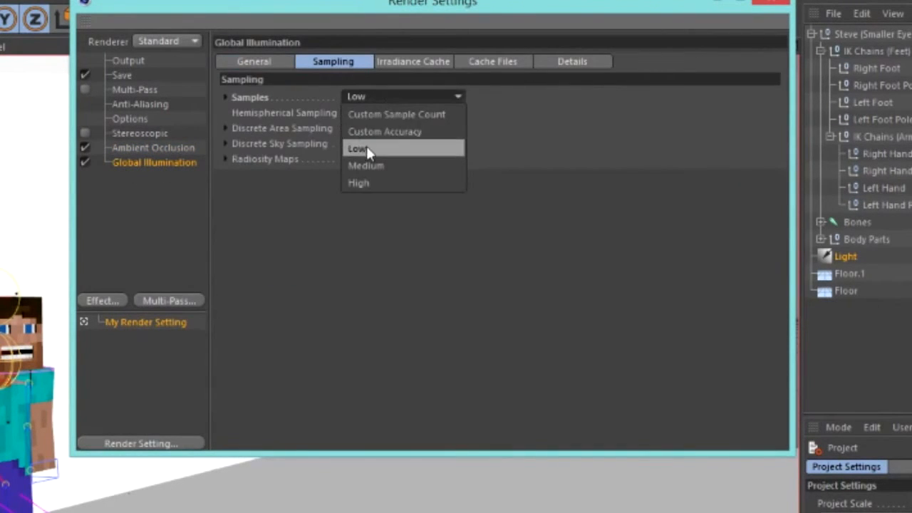
click(413, 61)
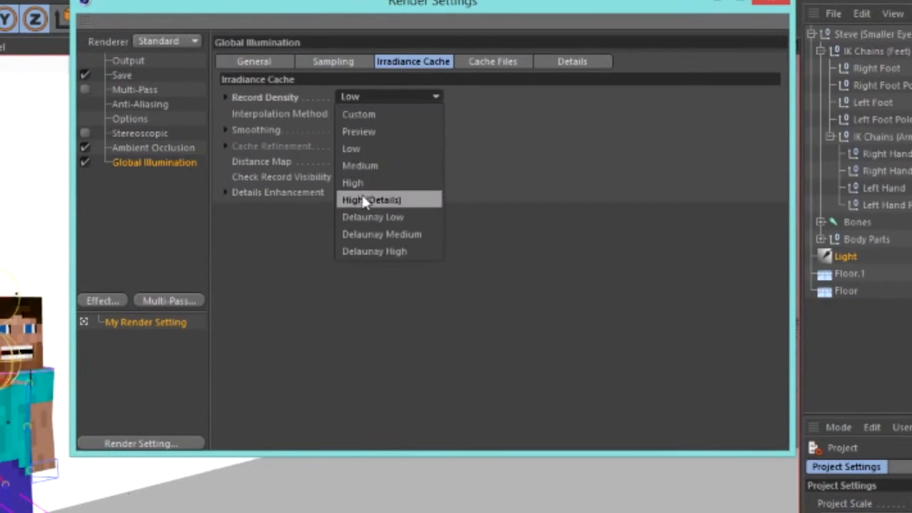
click(254, 61)
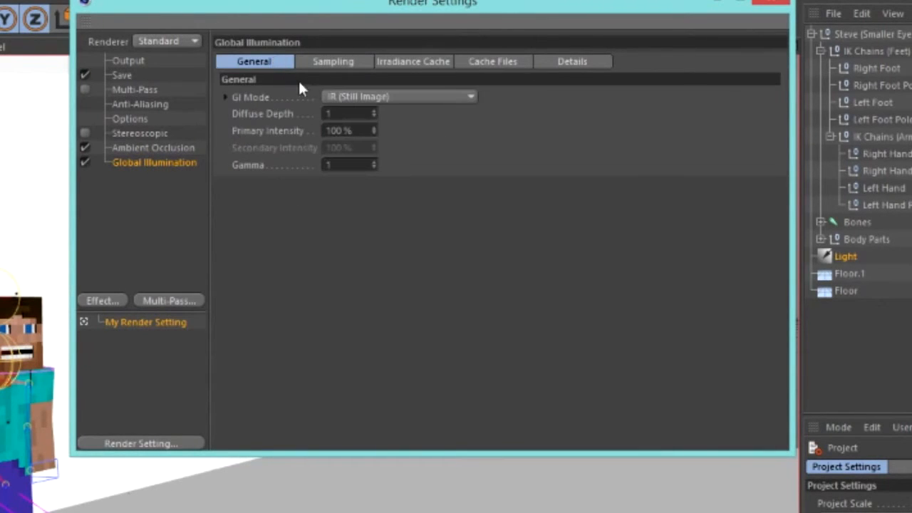
mouse_move(384, 187)
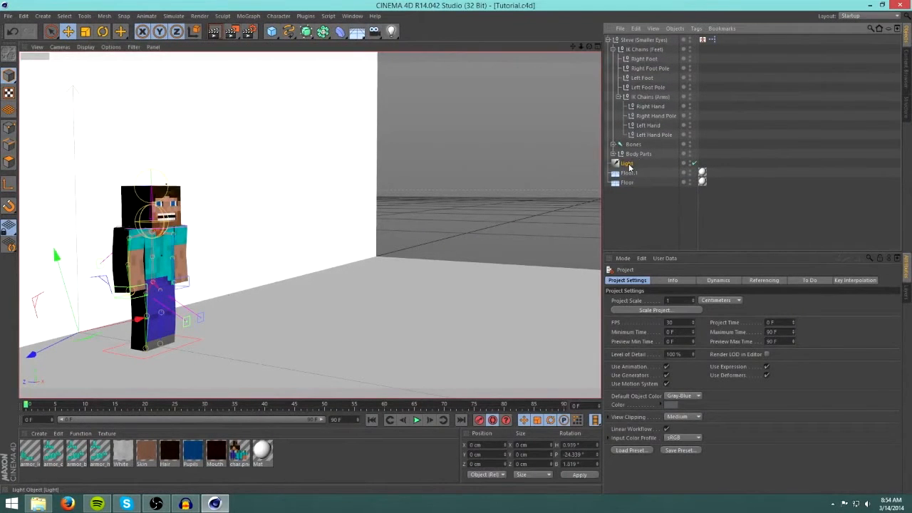
Step: Clear the current object selection in the Object Manager
click(626, 164)
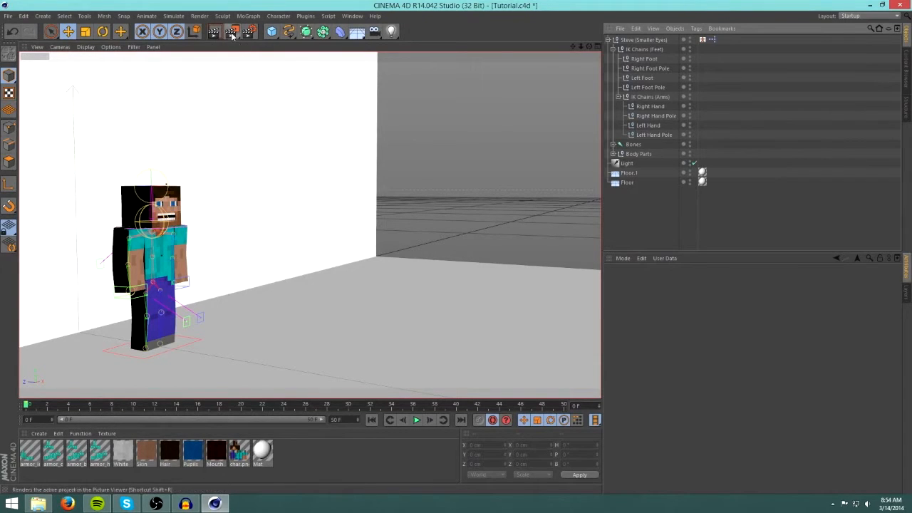
mouse_move(234, 32)
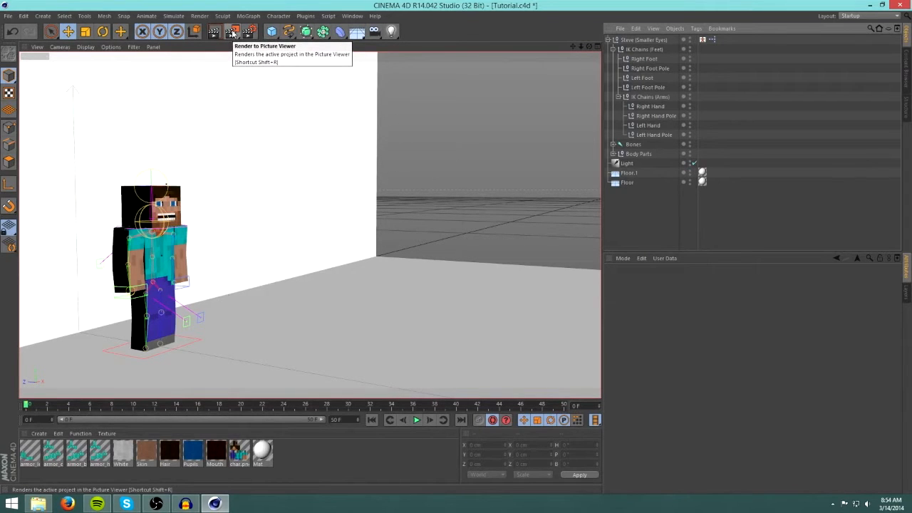
Step: Render the 51-frame Steve animation to the Picture Viewer, overwriting Animation.avi
click(231, 31)
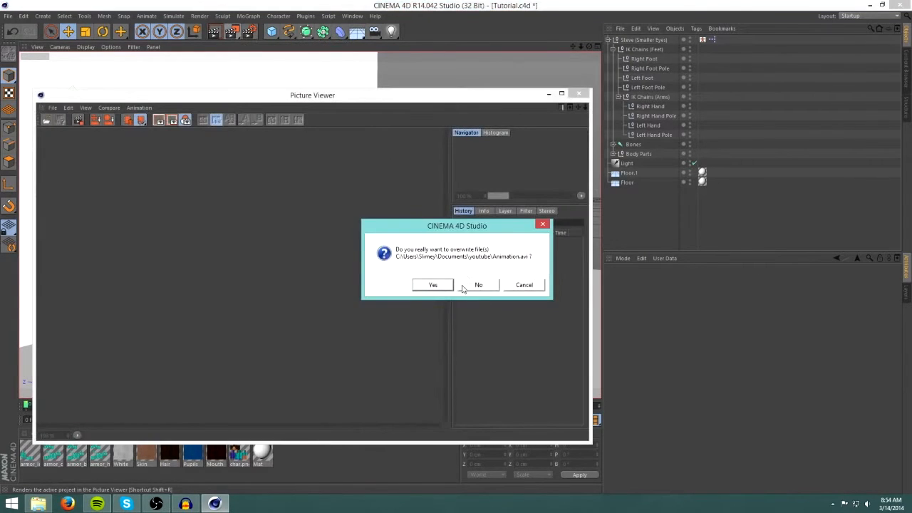
click(433, 284)
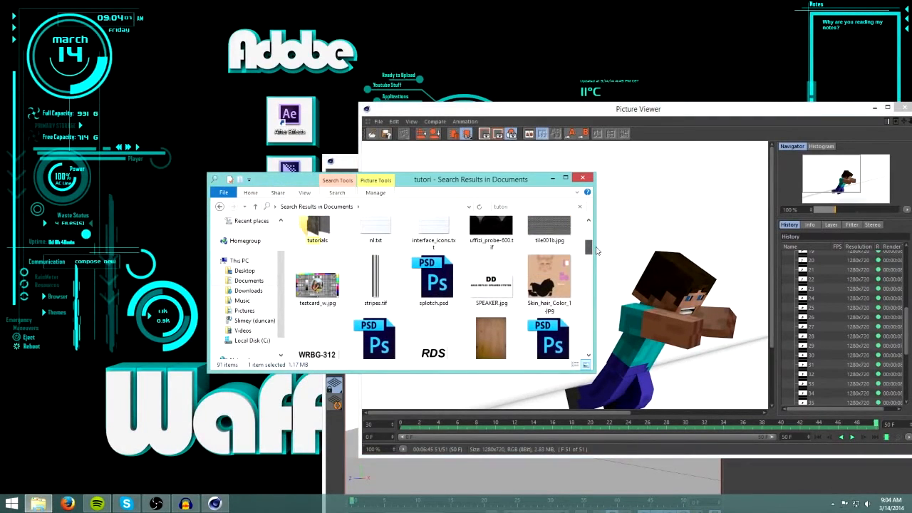
Step: Drop the access-denied move into the youtube folder by continuing, then cancelling
scroll(down, 3)
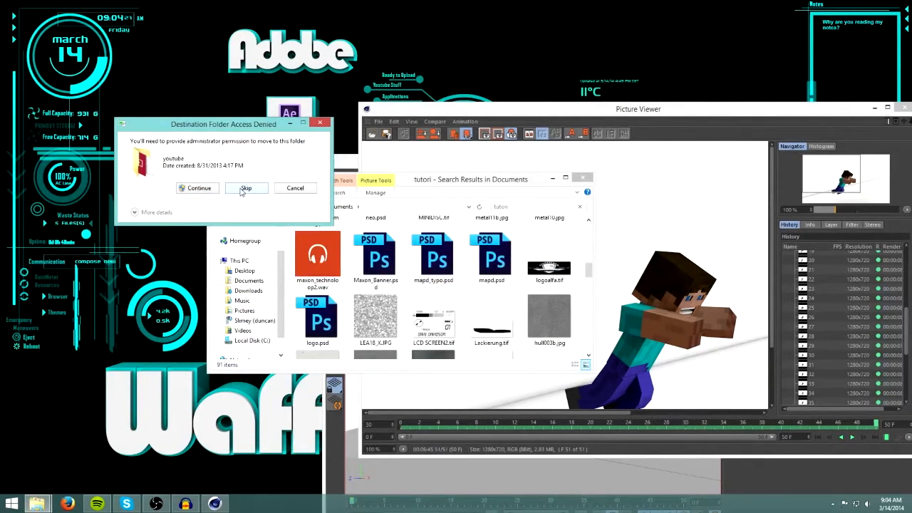
mouse_move(198, 187)
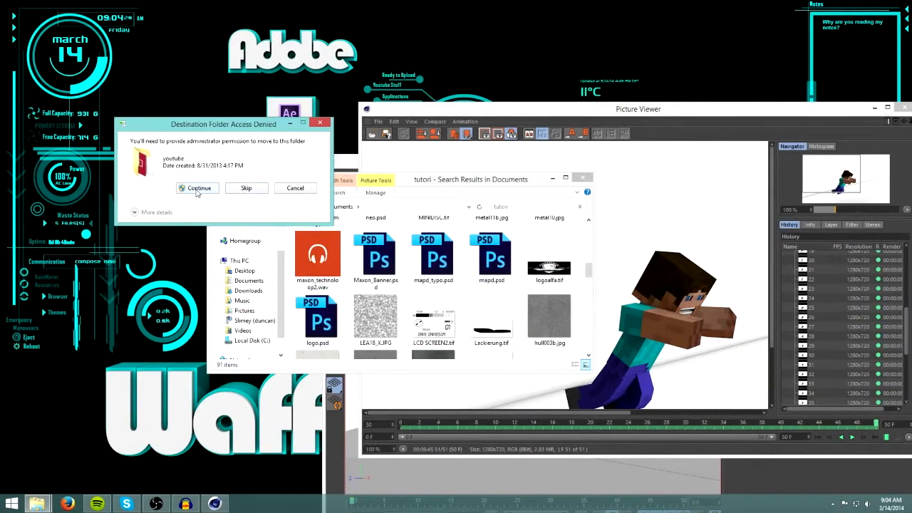
click(199, 187)
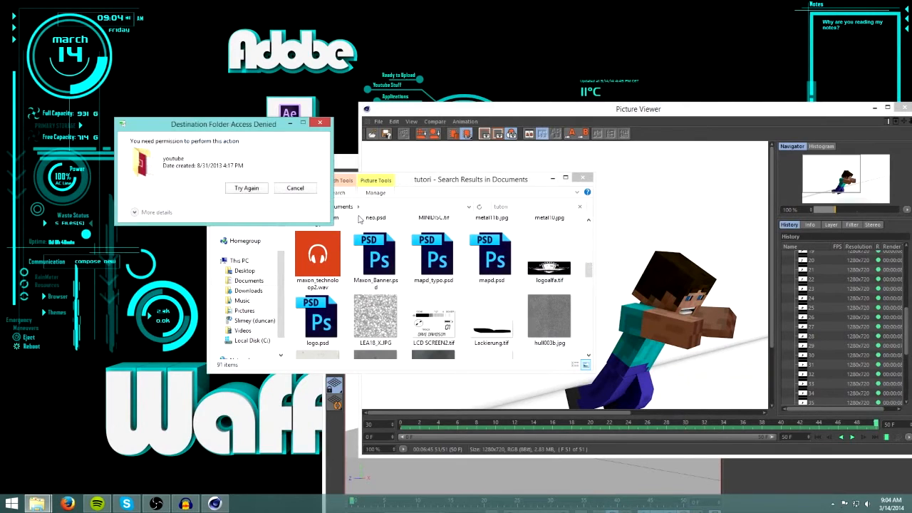
click(246, 188)
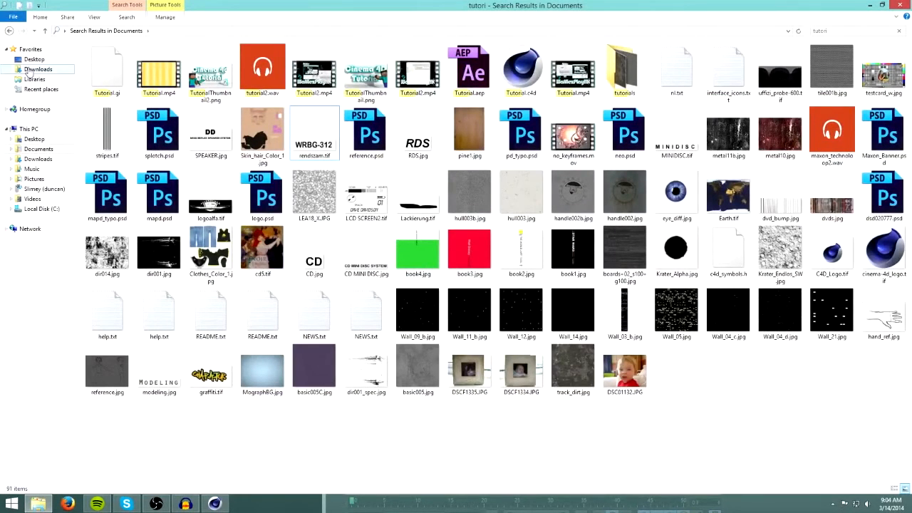
Step: Open Documents > youtube to find the 134 MB Animation.avi and restore the window size
click(38, 149)
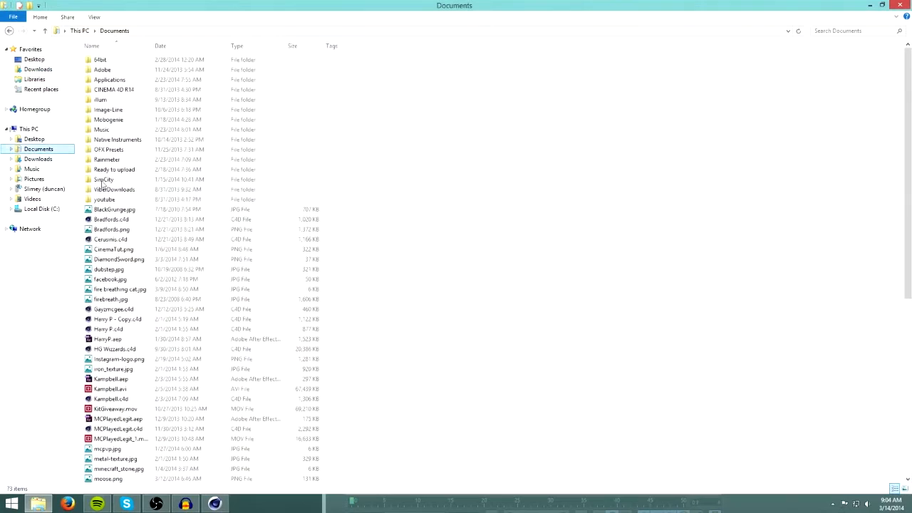
click(102, 69)
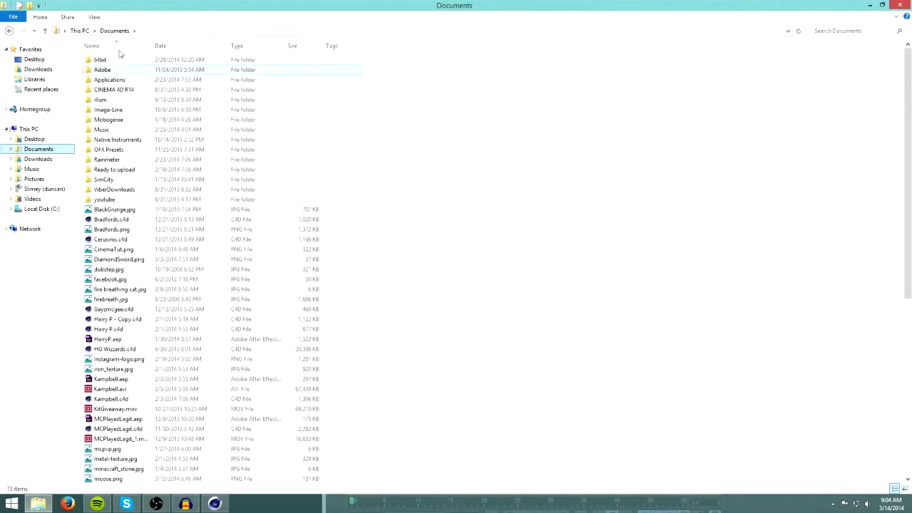
click(109, 79)
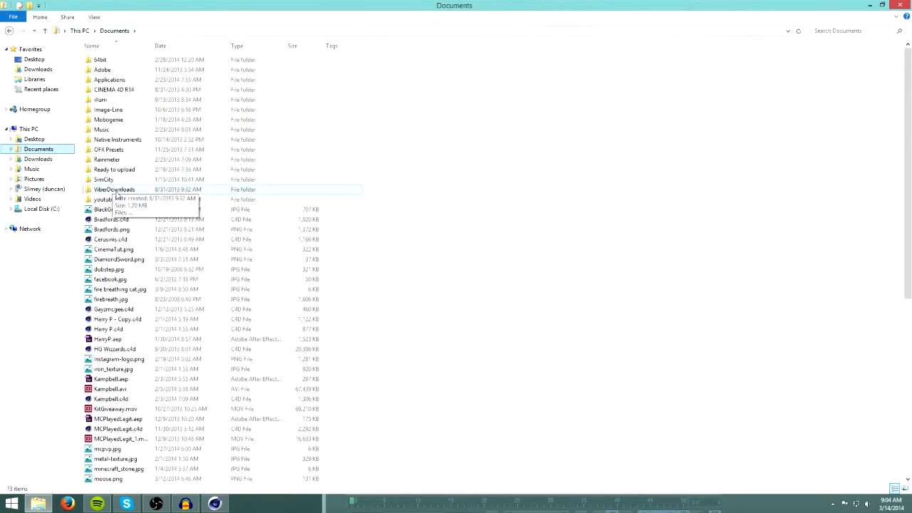
double_click(103, 198)
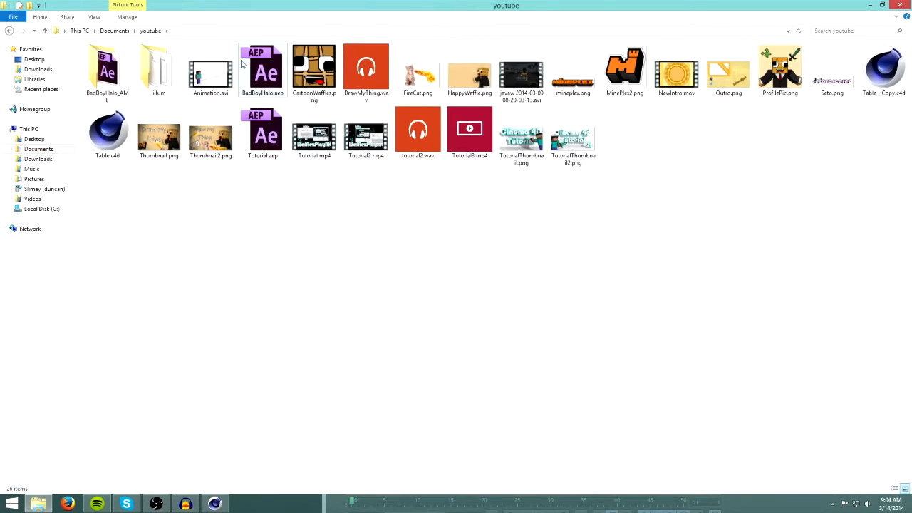
double_click(210, 69)
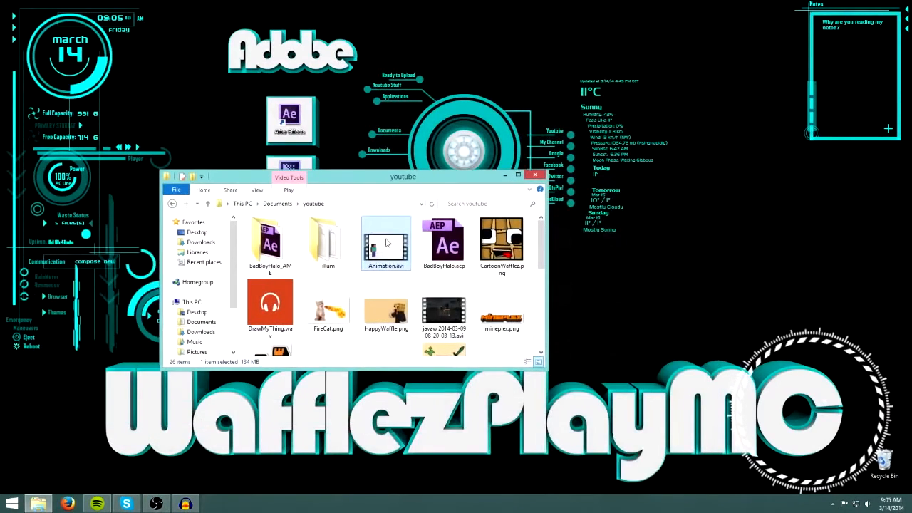
Step: Check Animation.avi's properties (134 MB) and open a second File Explorer window
right_click(387, 242)
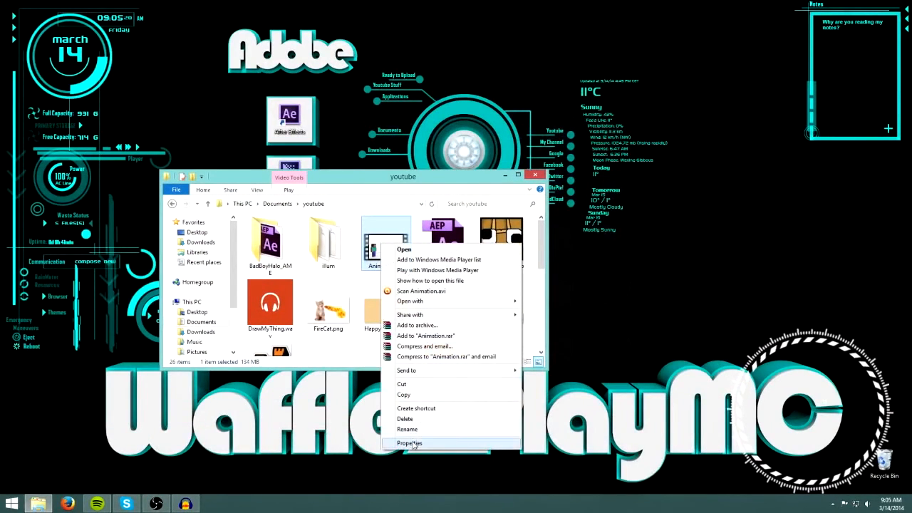
click(409, 443)
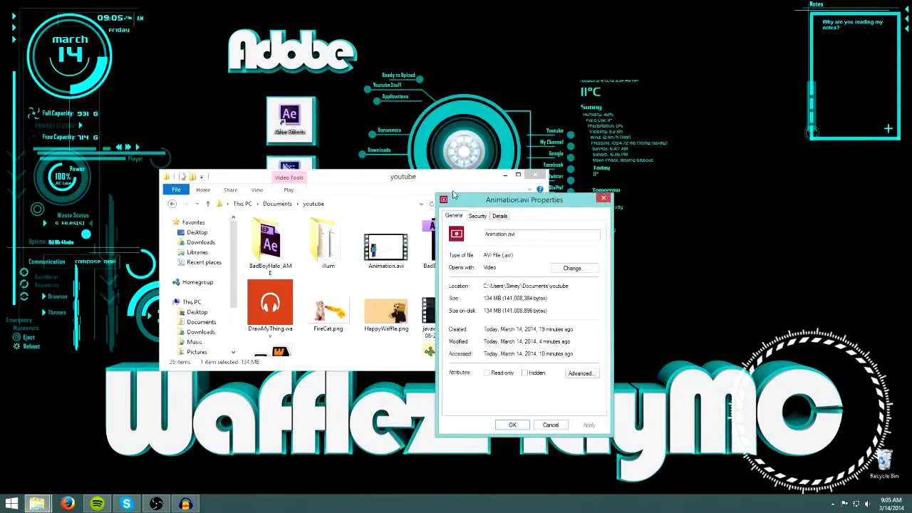
drag(524, 199, 481, 177)
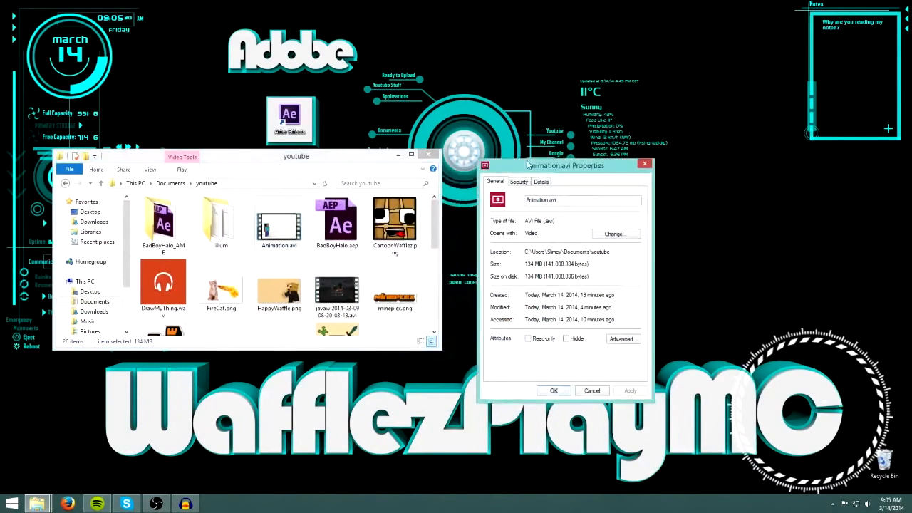
drag(563, 165, 513, 158)
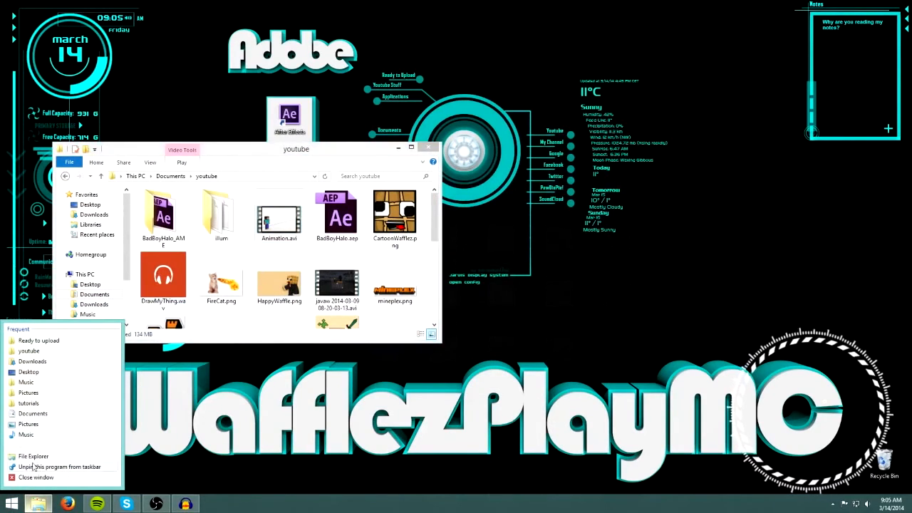
click(32, 456)
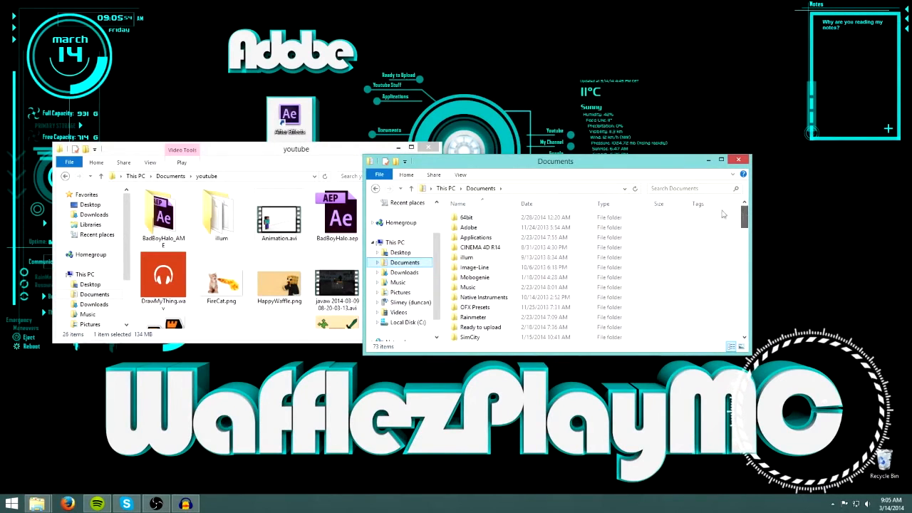
Step: Launch HandBrake from the Handbrake shortcut in the Applications folder
double_click(475, 237)
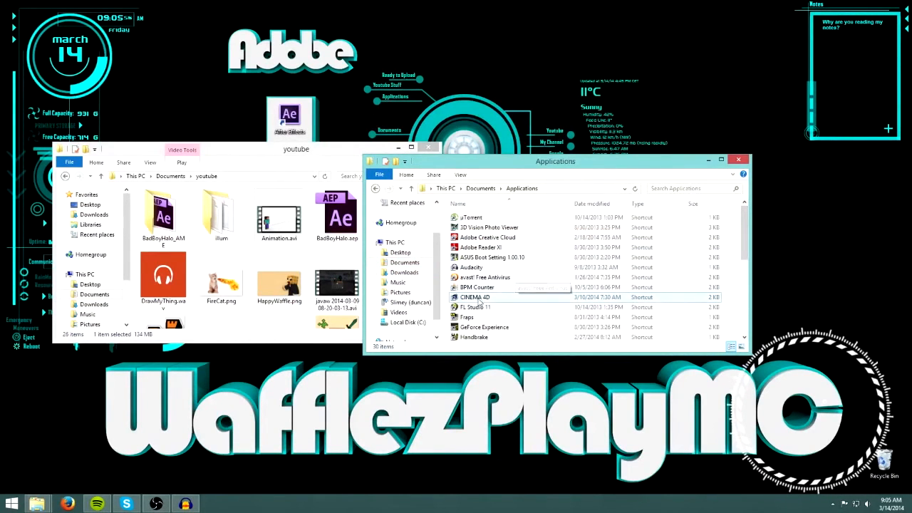
click(474, 335)
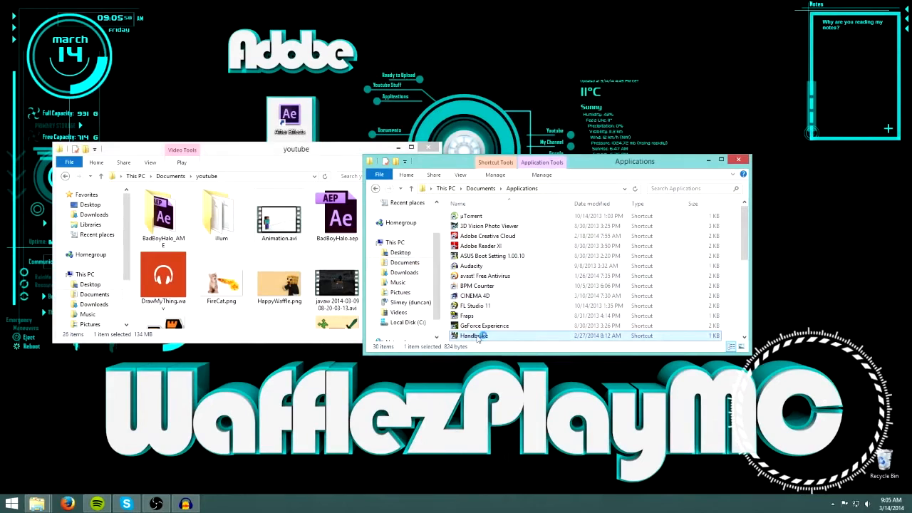
mouse_move(739, 159)
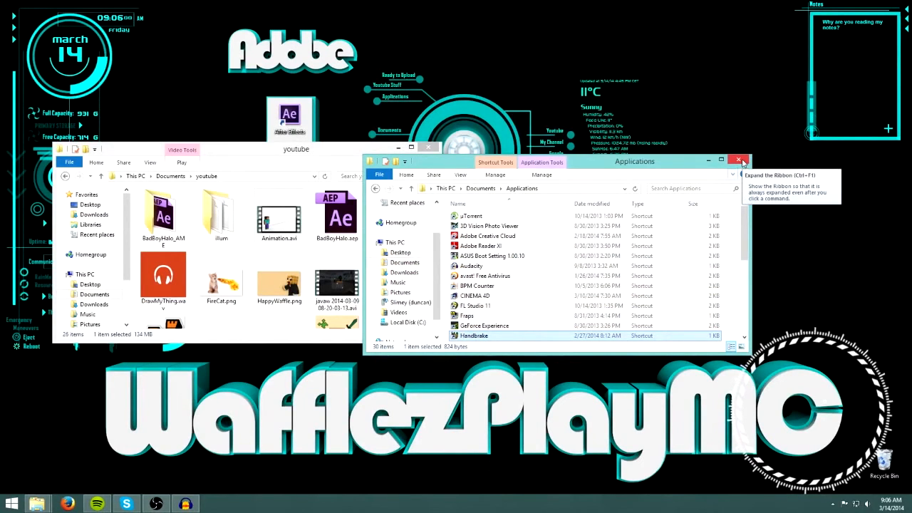
double_click(473, 335)
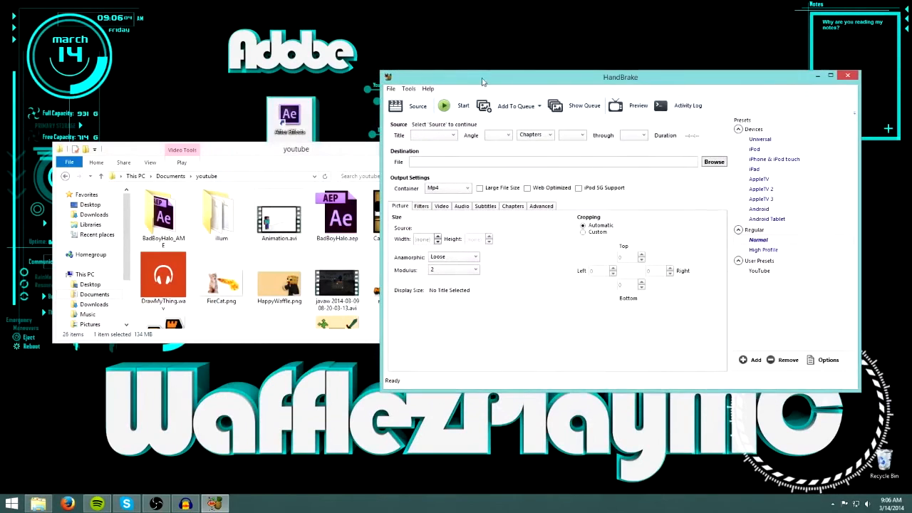
Step: Load Animation.avi as source, apply the Normal preset and enable Web Optimized
click(417, 106)
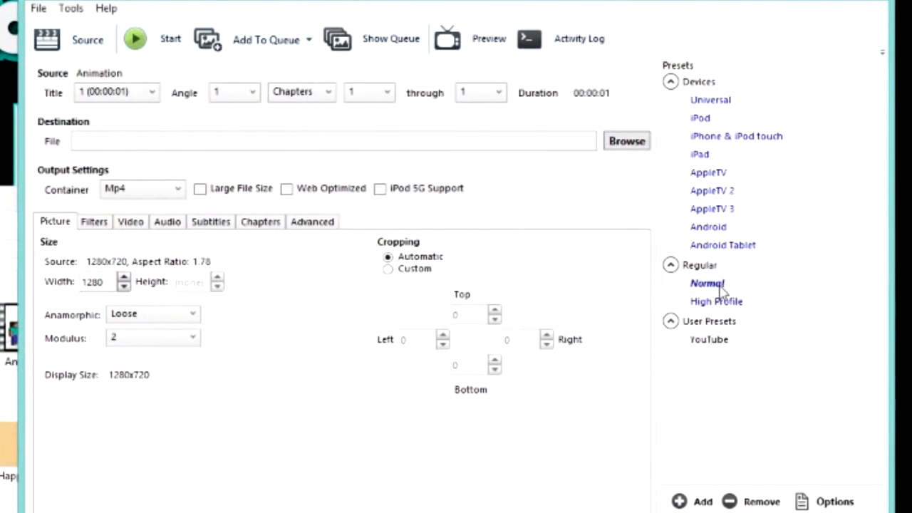
click(707, 283)
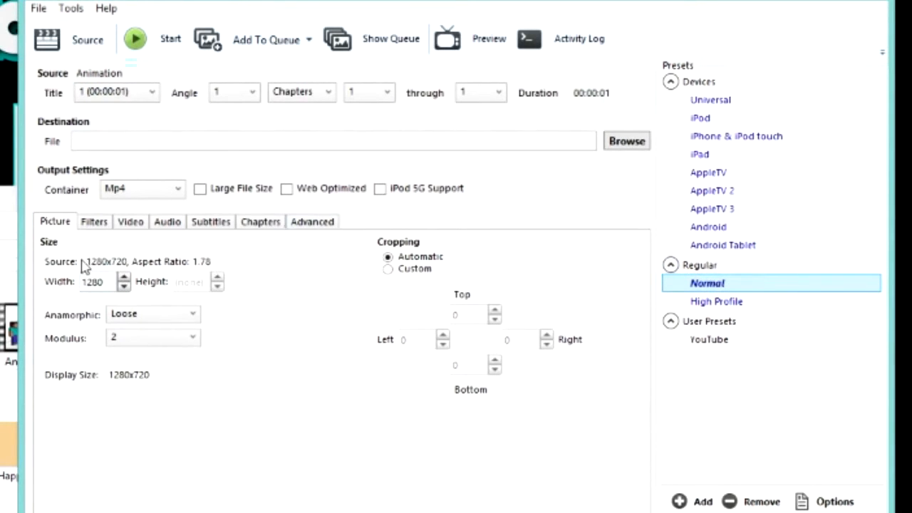
mouse_move(117, 275)
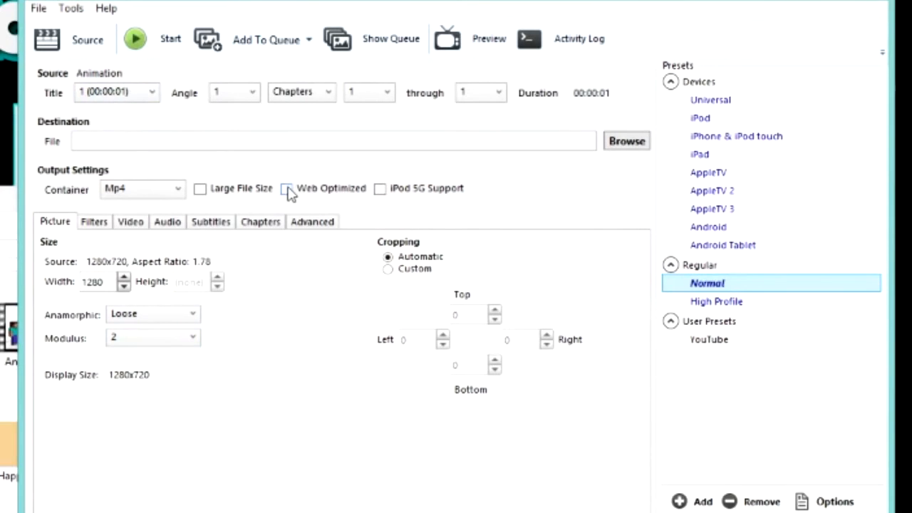
click(286, 189)
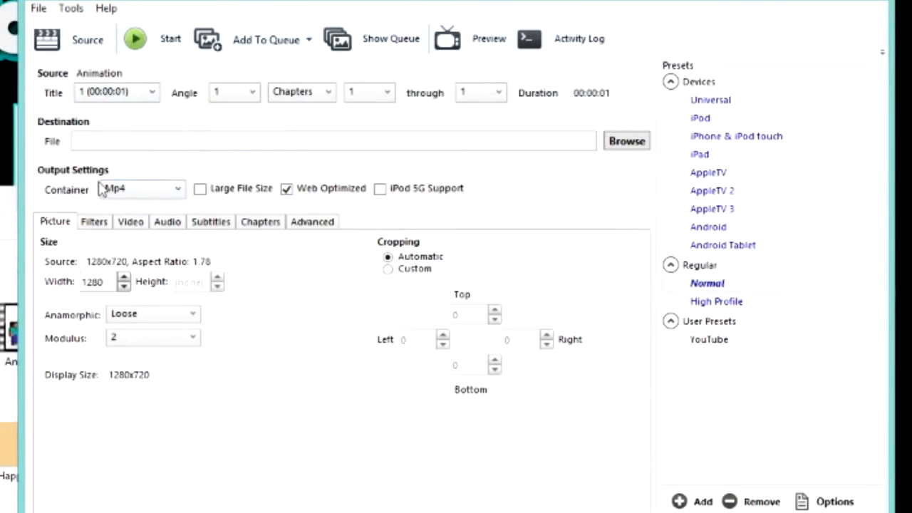
Step: Set the video to Constant Framerate, then review the Audio, Advanced and Picture tabs
click(94, 222)
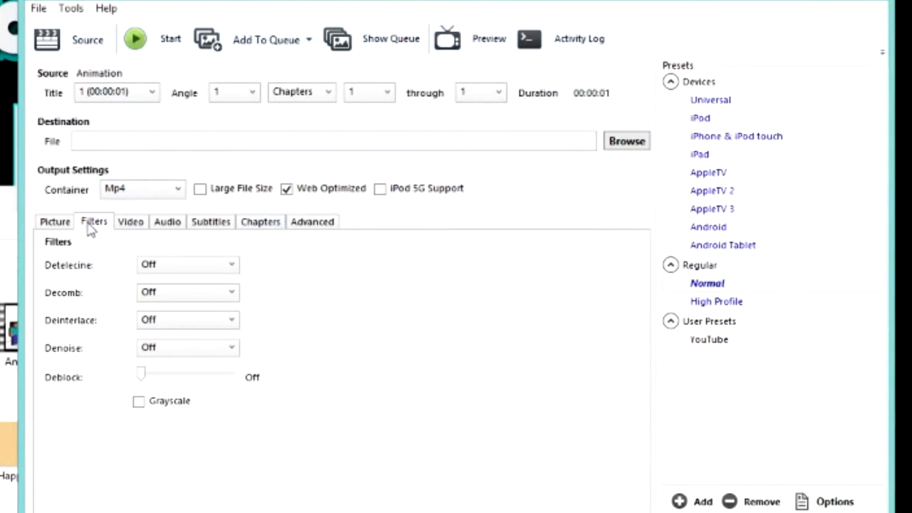
click(131, 222)
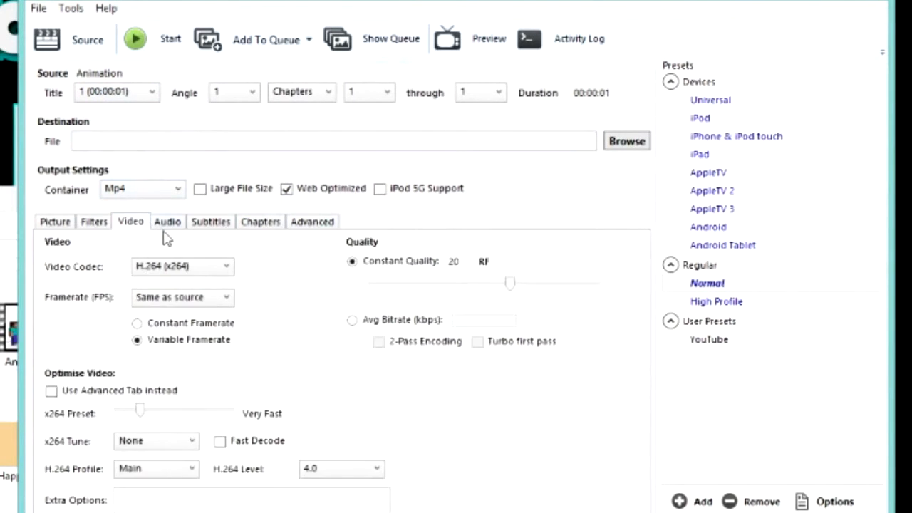
mouse_move(226, 352)
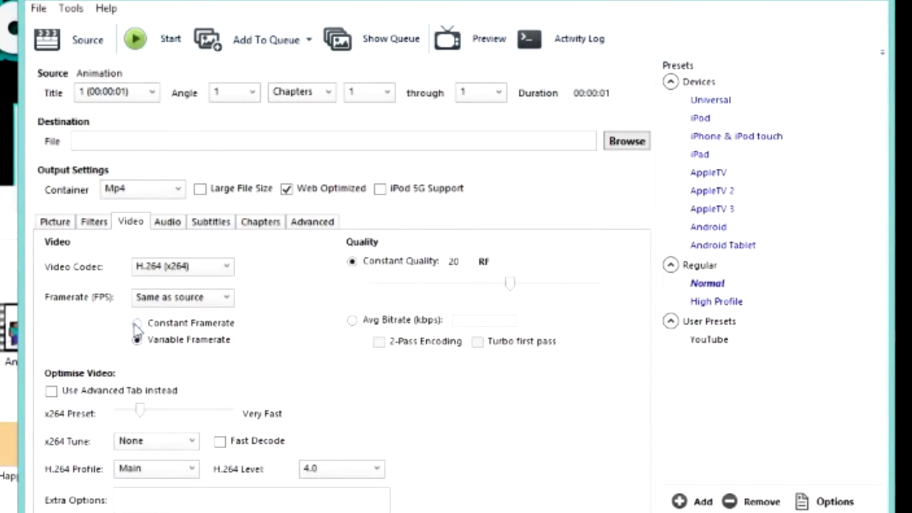
click(137, 323)
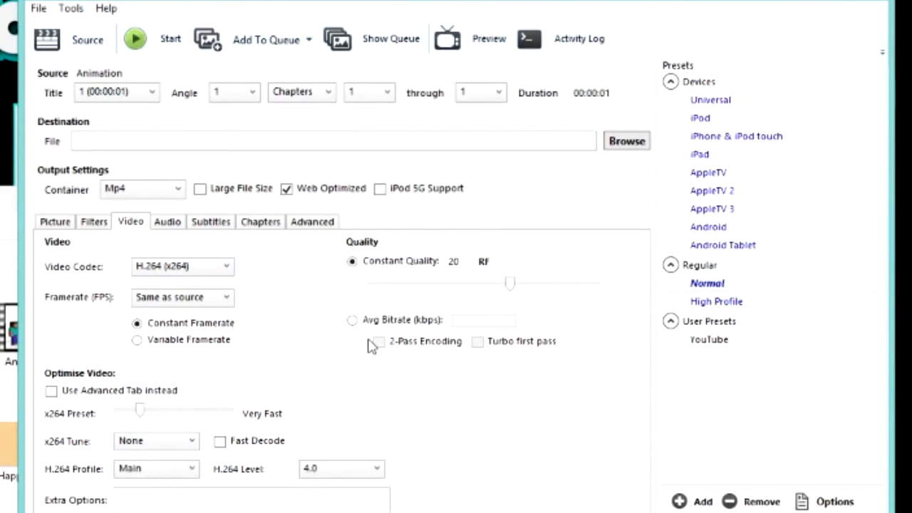
click(167, 221)
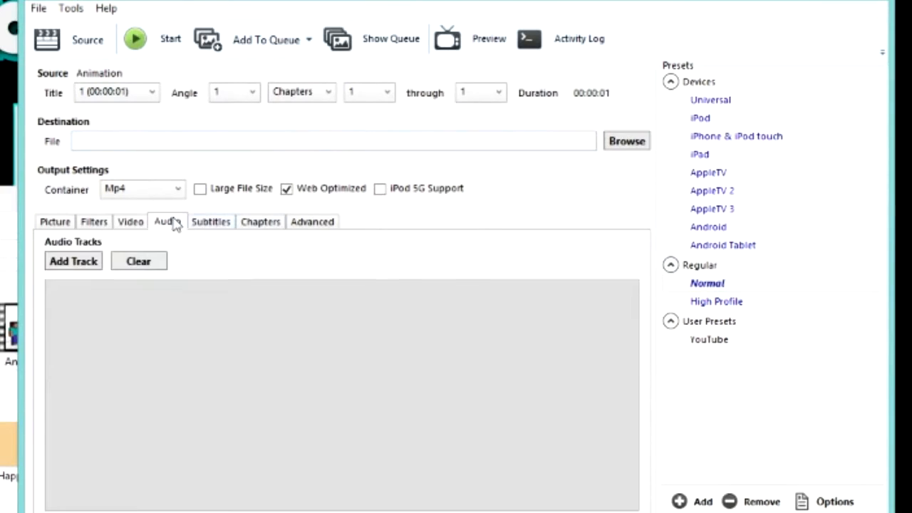
click(311, 221)
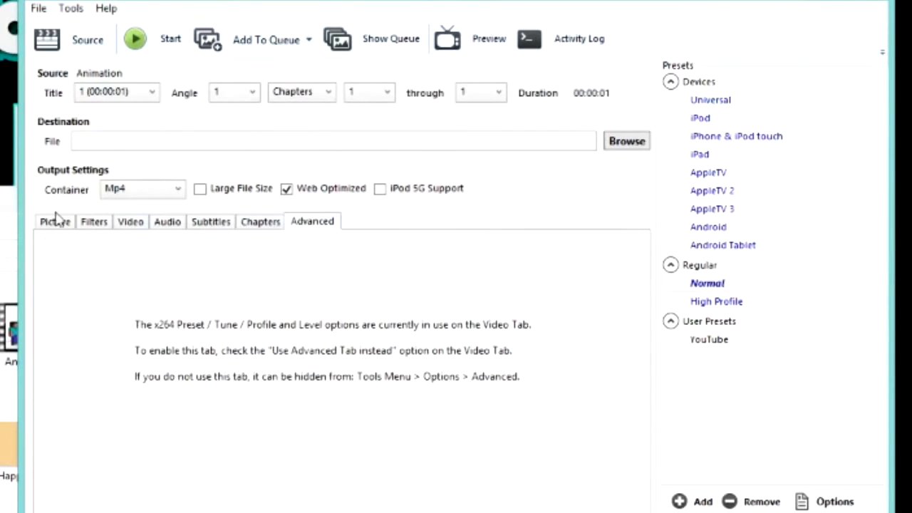
click(54, 221)
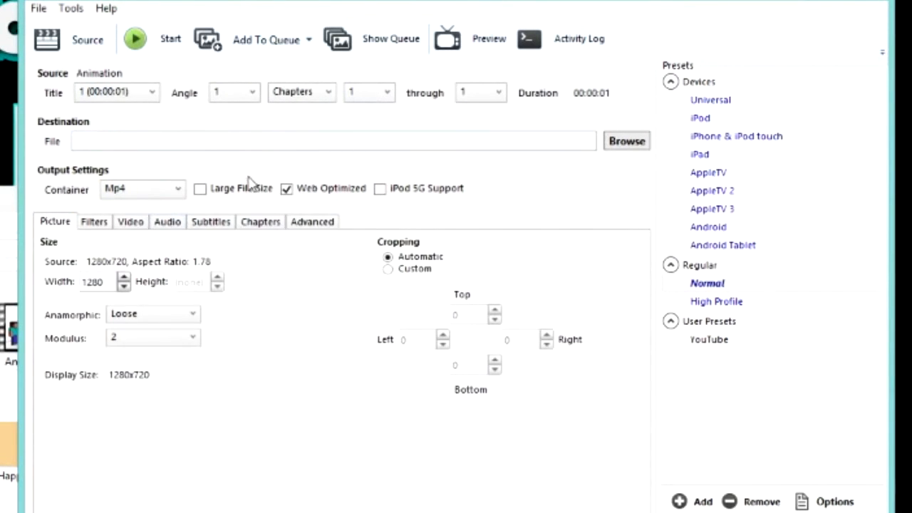
mouse_move(549, 176)
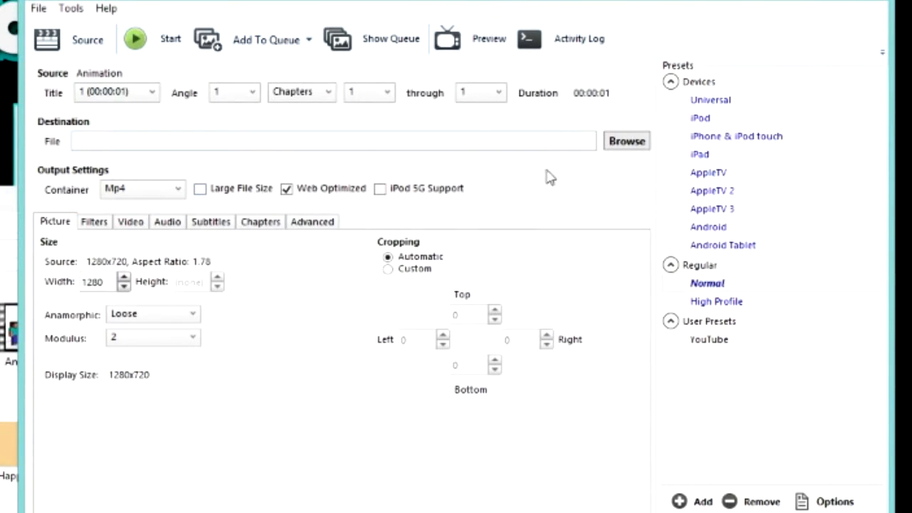
Step: Set the output destination to 'animation' in the Documents youtube folder and encode
click(626, 140)
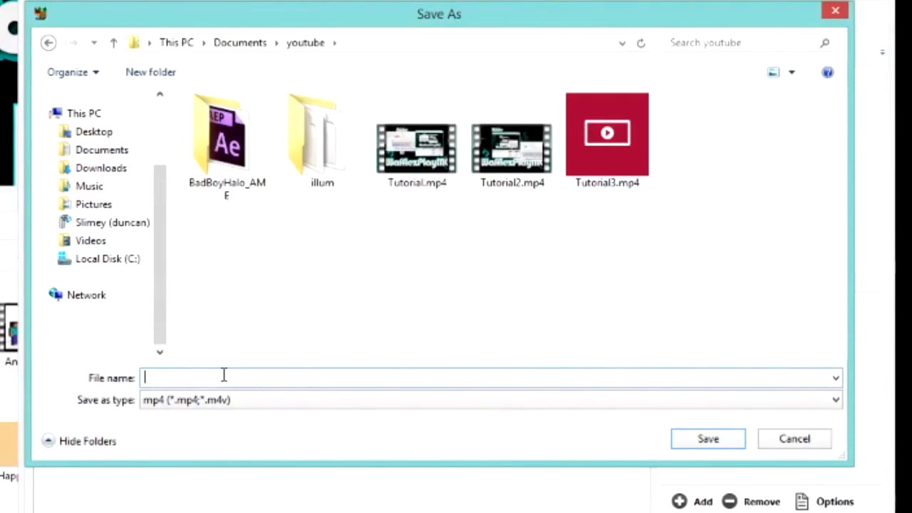
text(T)
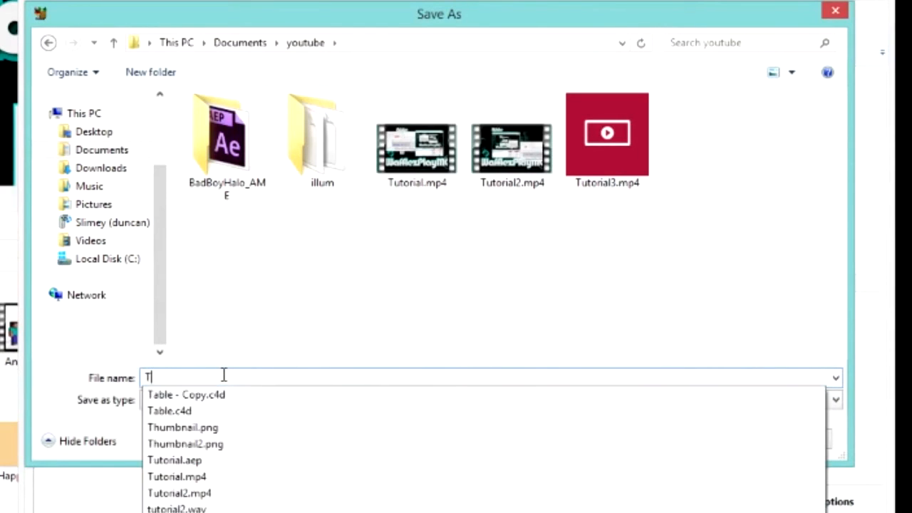
text(utori)
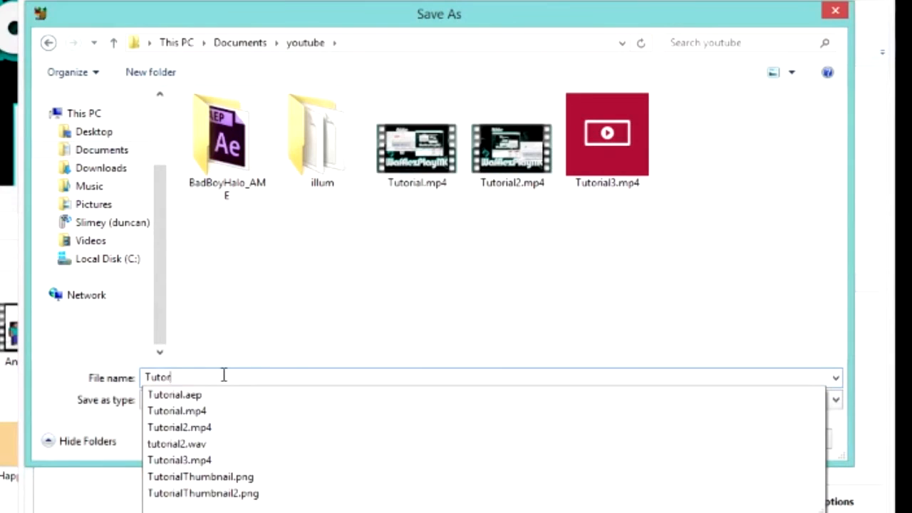
text(animation)
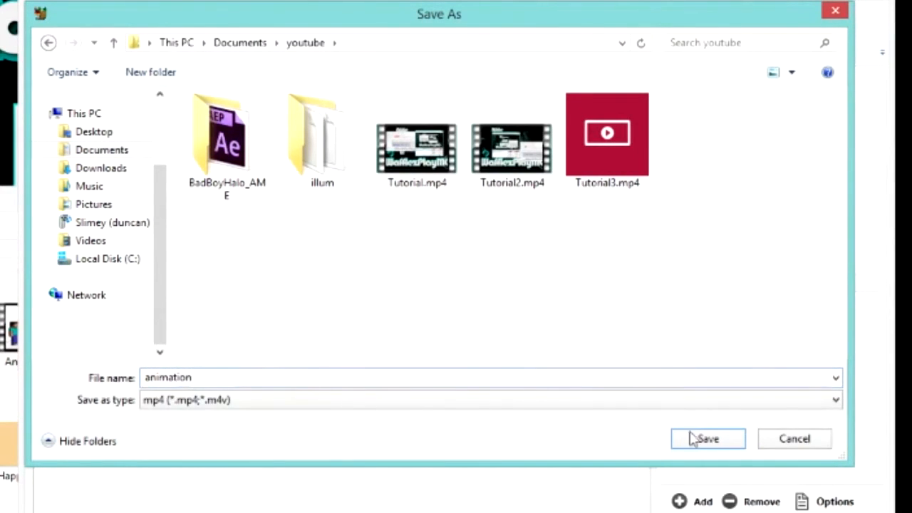
click(708, 439)
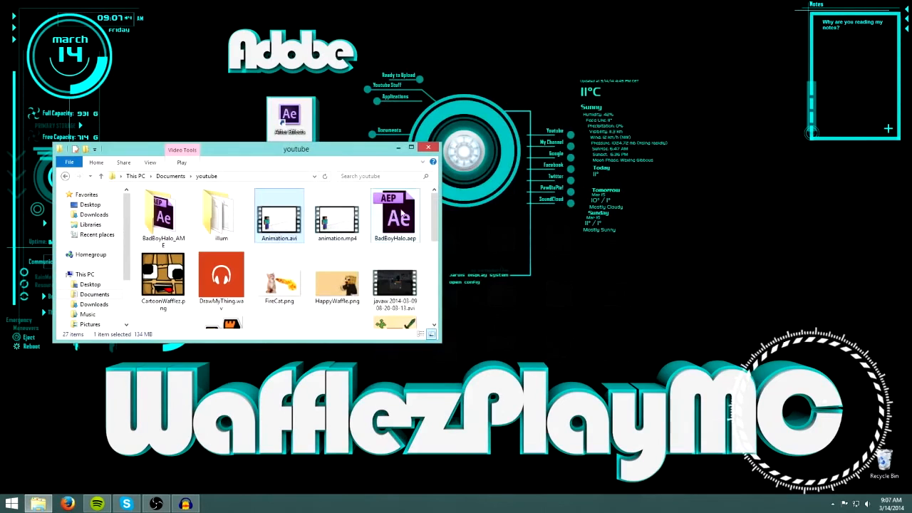
Step: Compare file properties: animation.mp4 at 88.9 KB versus Animation.avi at 134 MB
right_click(279, 214)
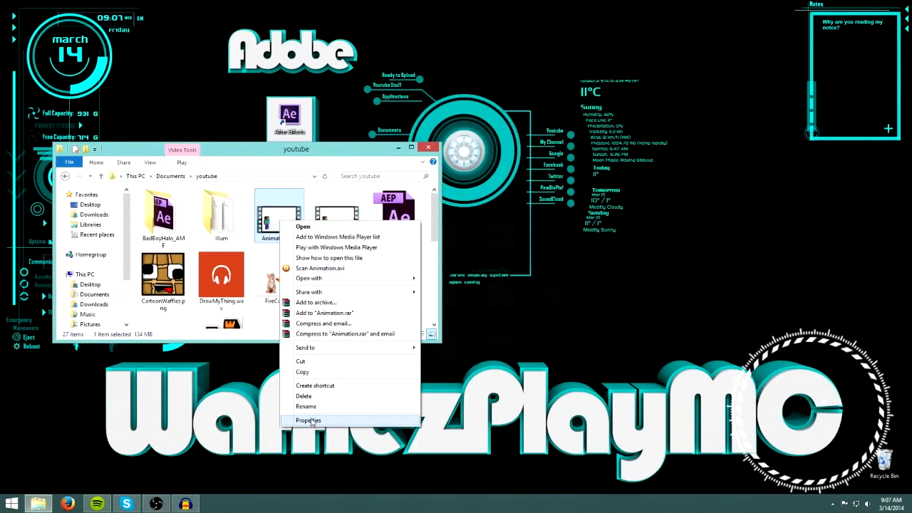
click(308, 420)
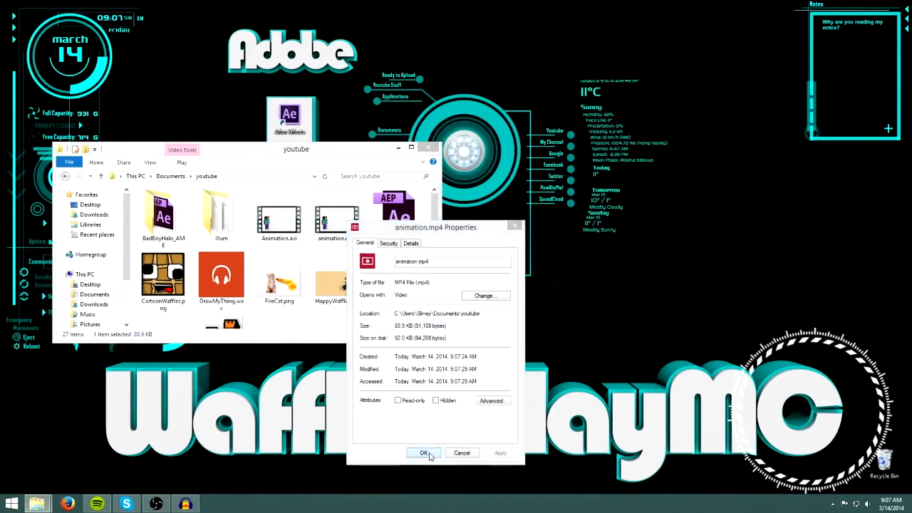
right_click(278, 214)
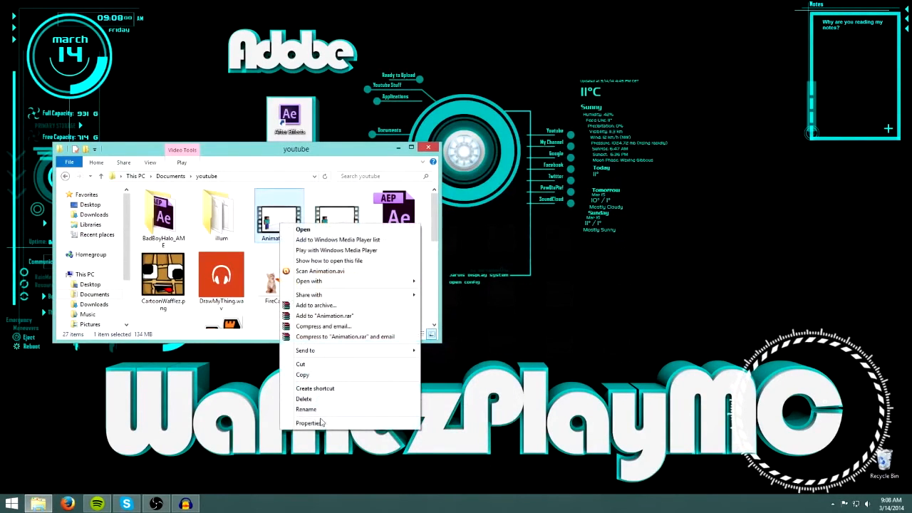
click(309, 423)
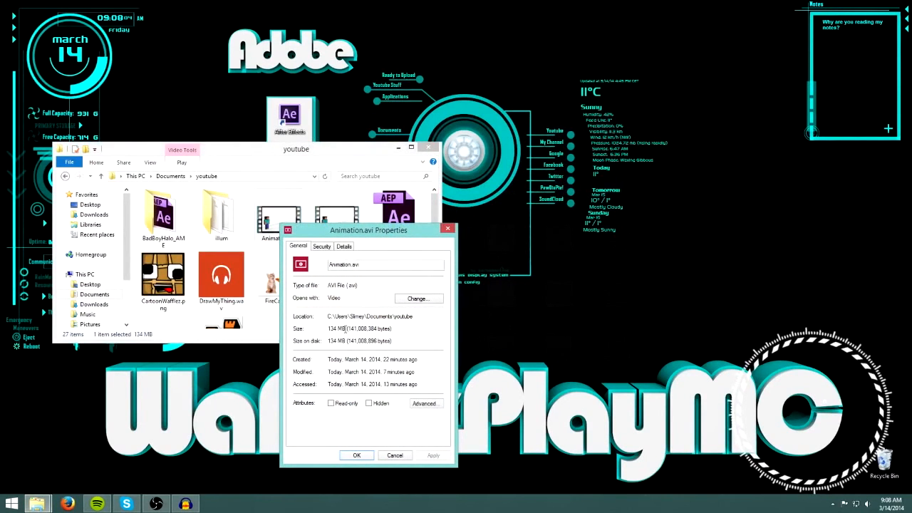
mouse_move(358, 454)
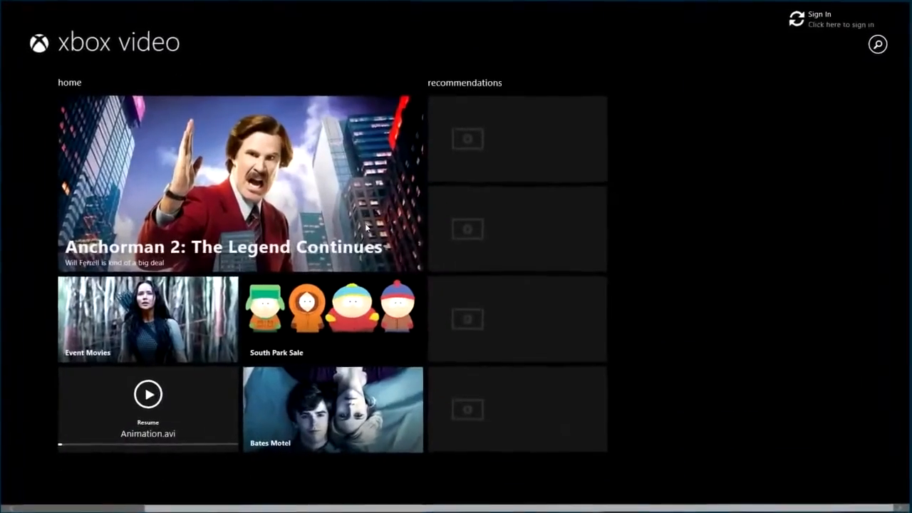
Step: Exit Xbox Video, returning to the youtube folder showing animation.mp4 beside Animation.avi
click(148, 395)
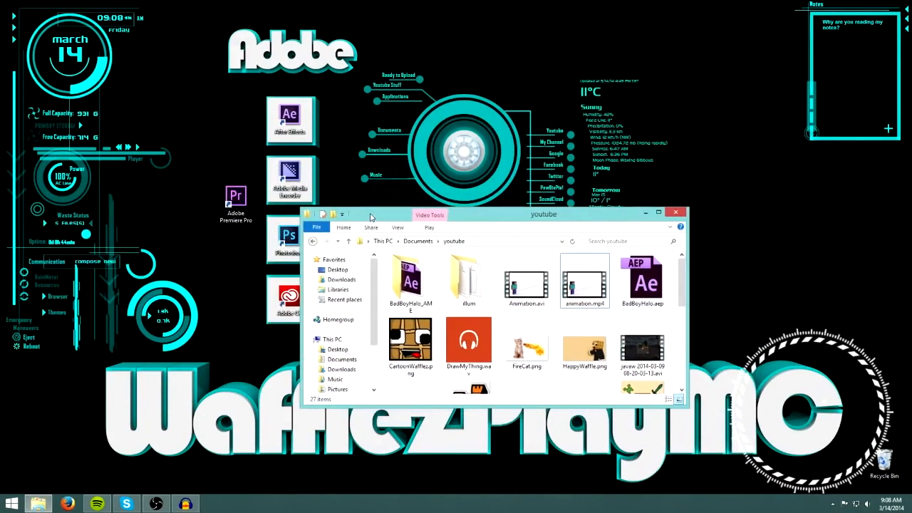
drag(371, 213, 399, 217)
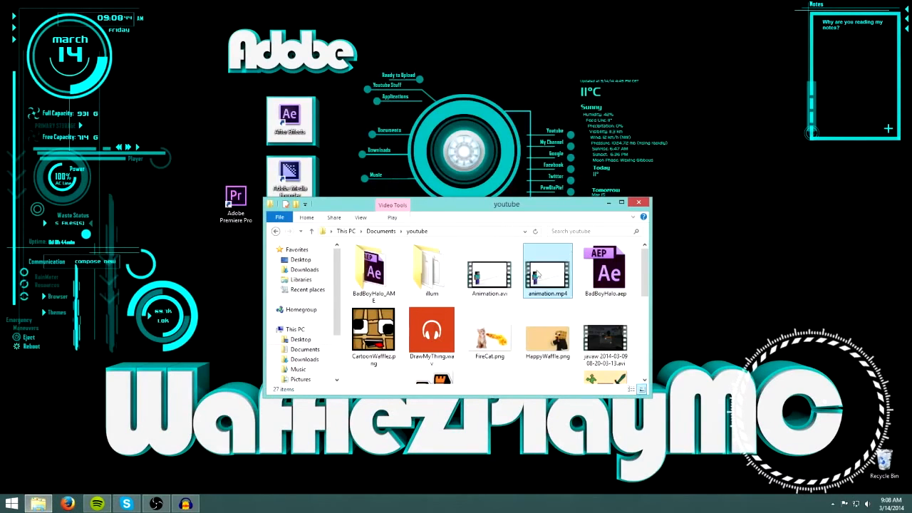
scroll(down, 3)
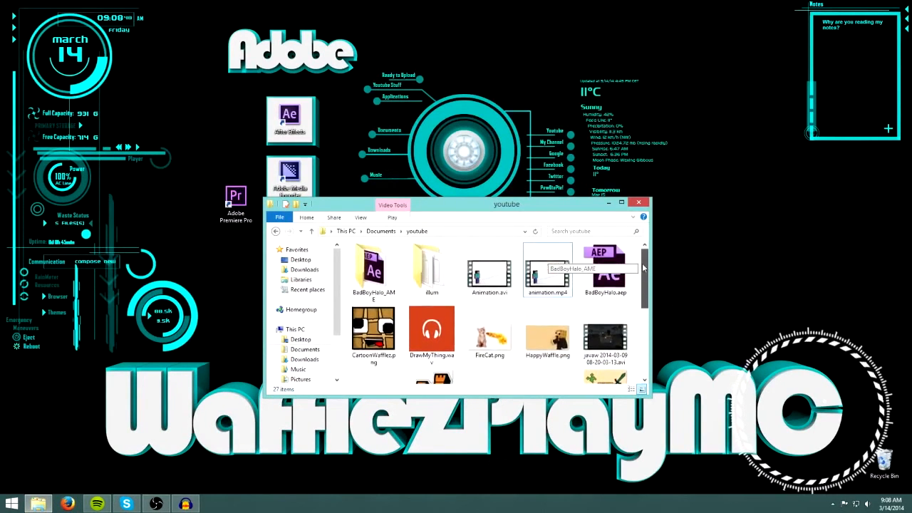
drag(507, 204, 495, 197)
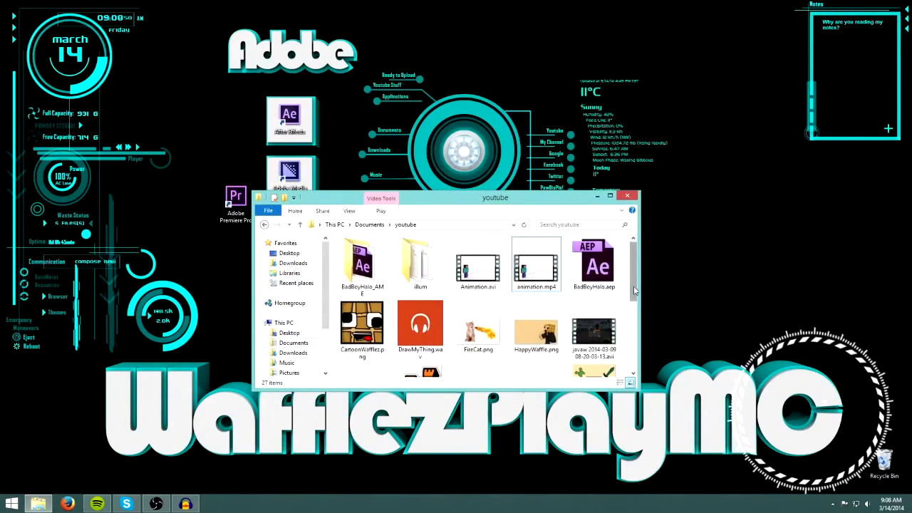
scroll(down, 3)
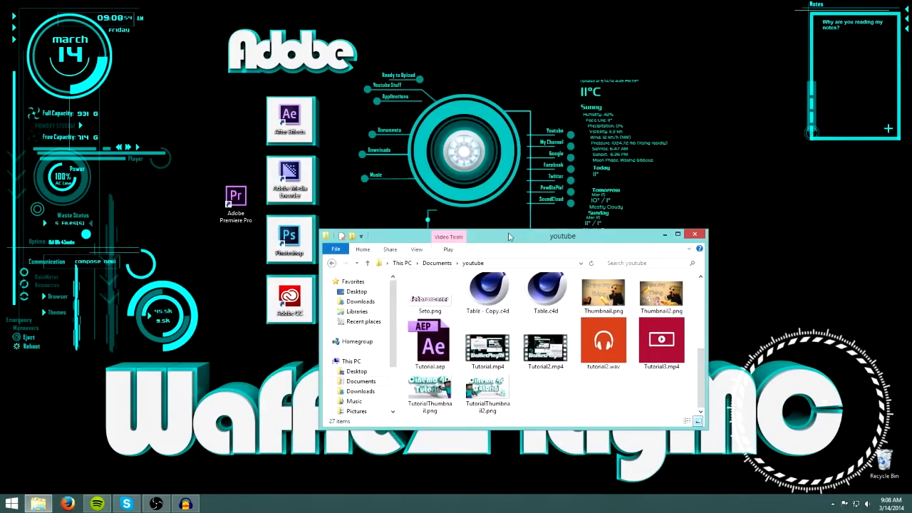
drag(509, 236, 504, 157)
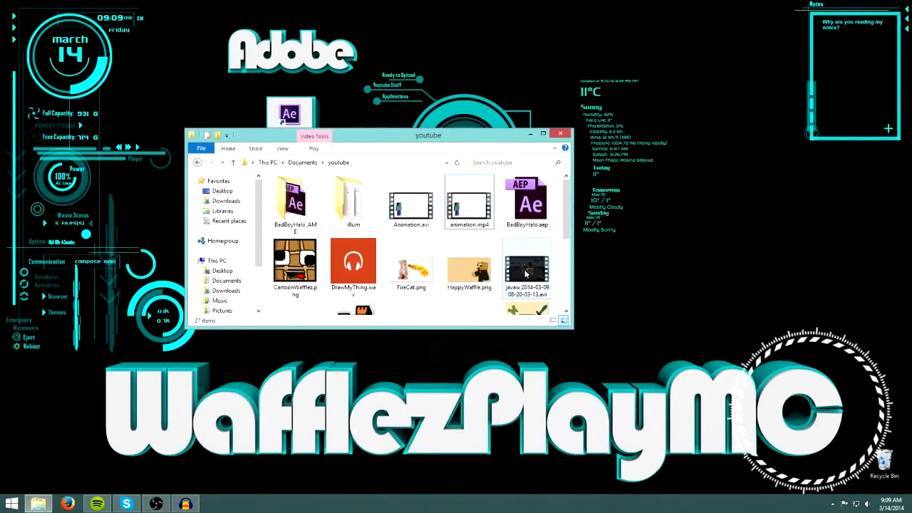
click(411, 267)
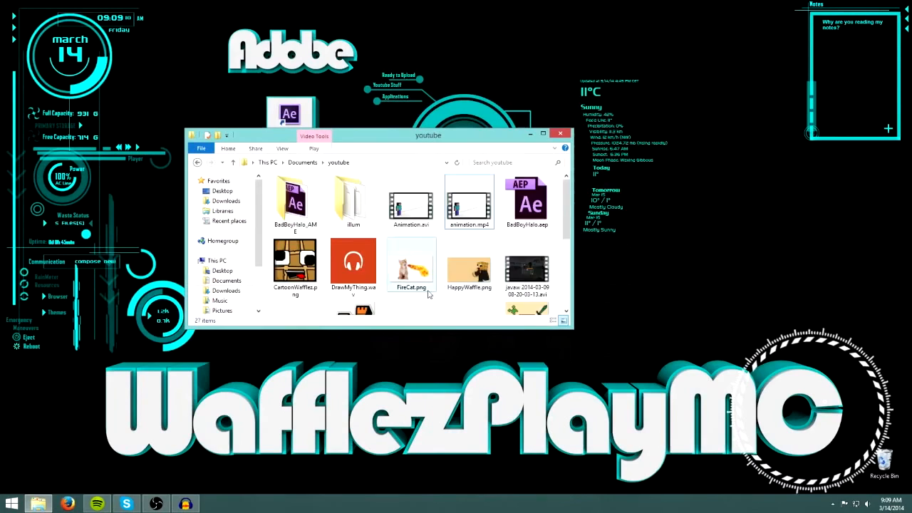
scroll(down, 3)
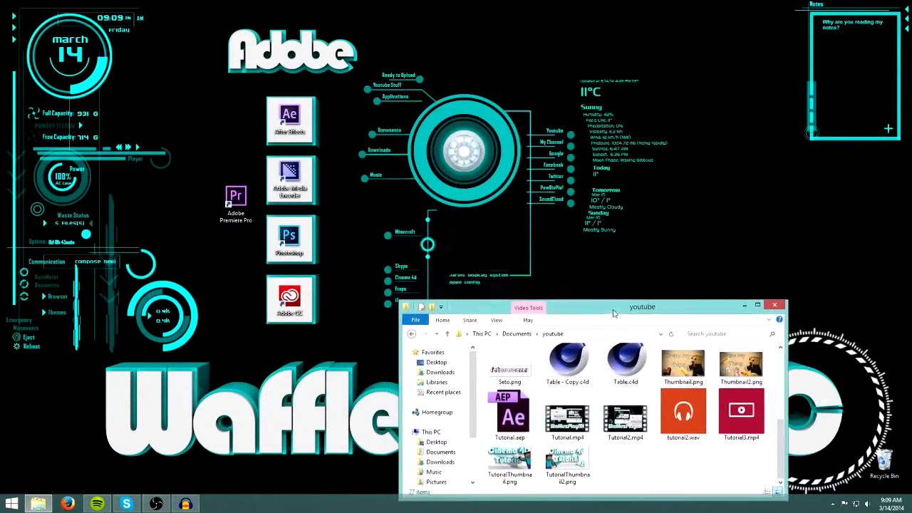
drag(642, 306, 559, 182)
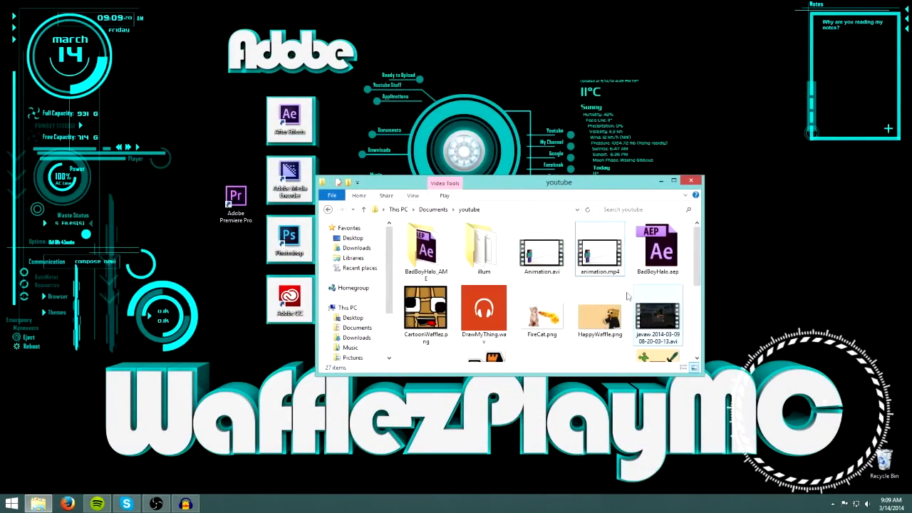
scroll(down, 3)
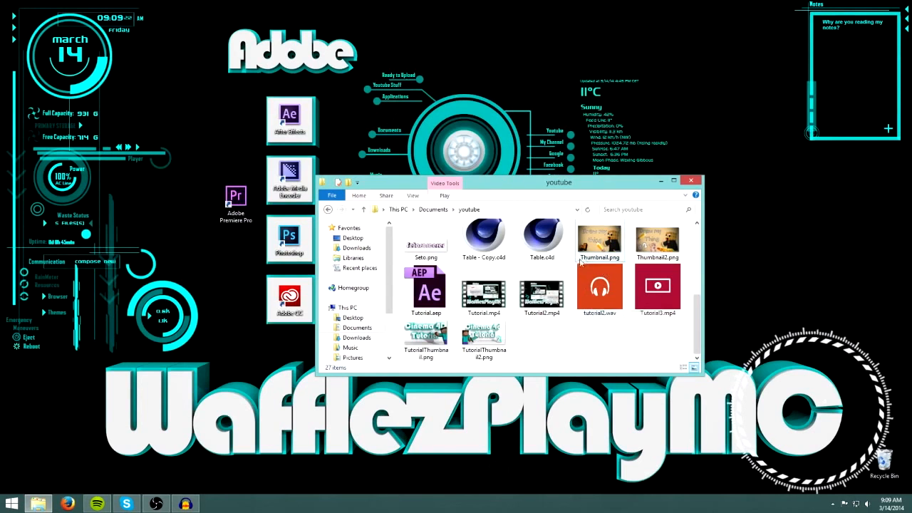